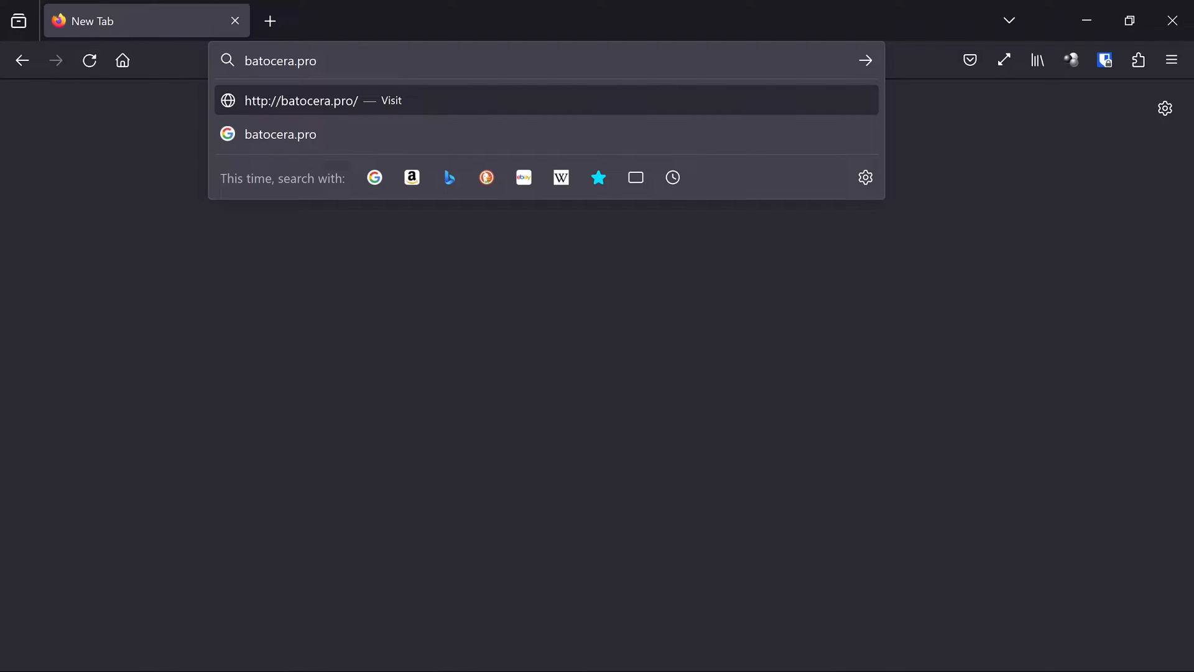
Visit batocera.pro, landing on the uureel/batocera.pro GitHub page of install commands
click(301, 100)
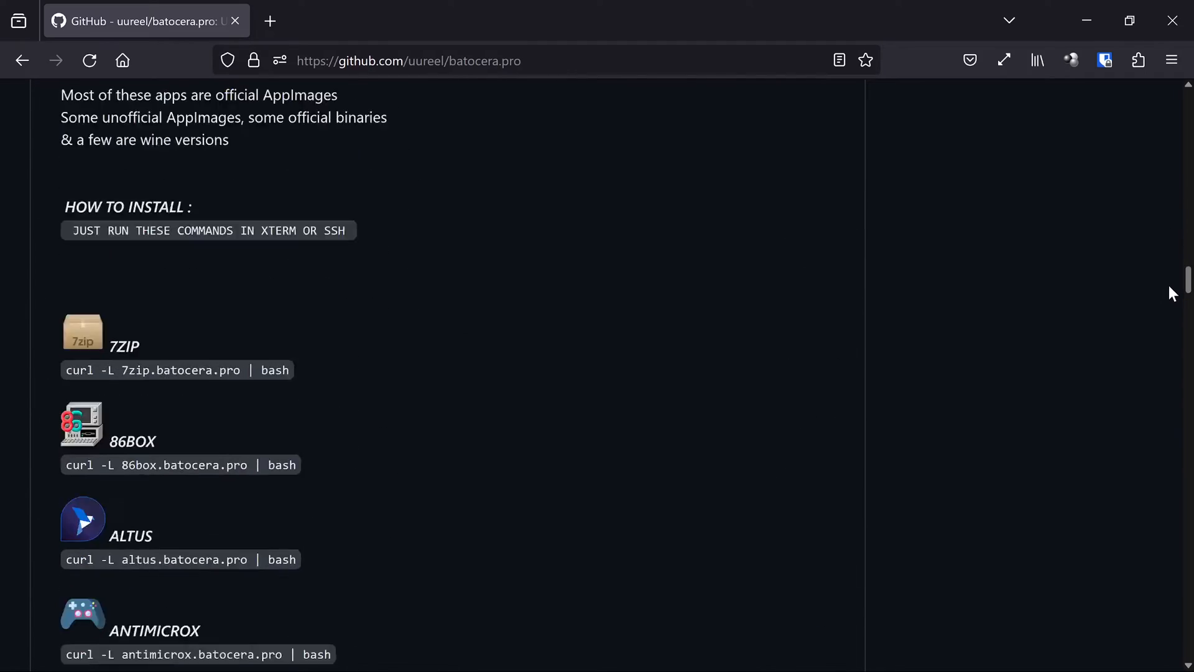
Scroll the README down to the Sublime-Text, Sunshine and Switch-Emulation entries
scroll(down, 3)
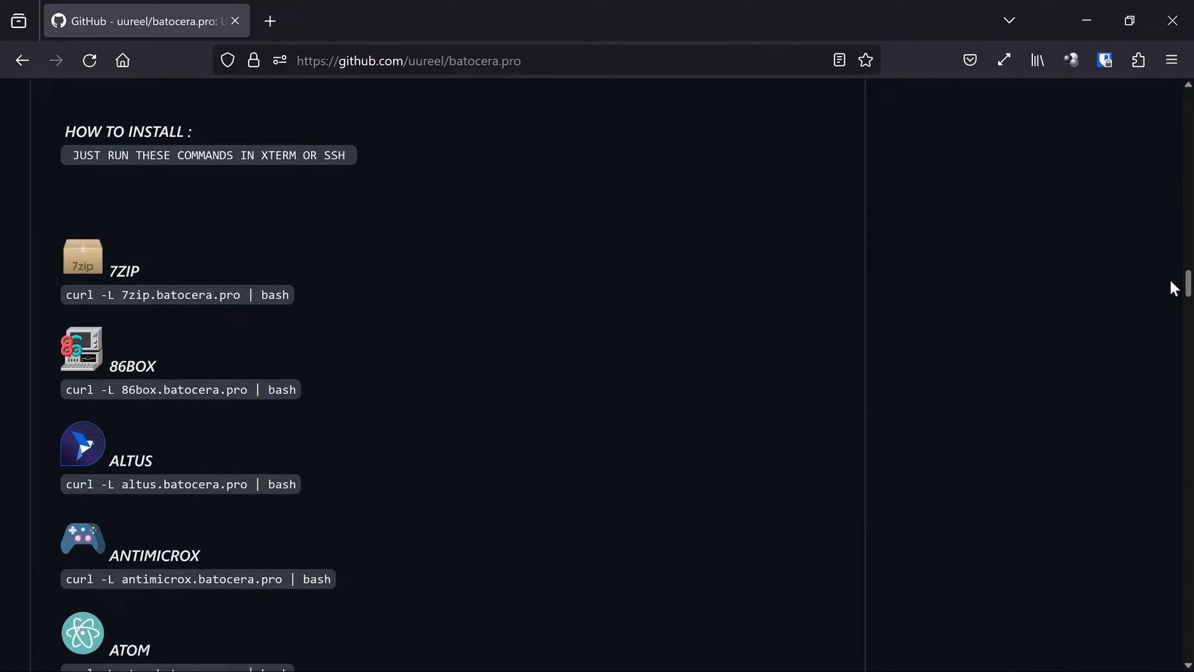
scroll(down, 3)
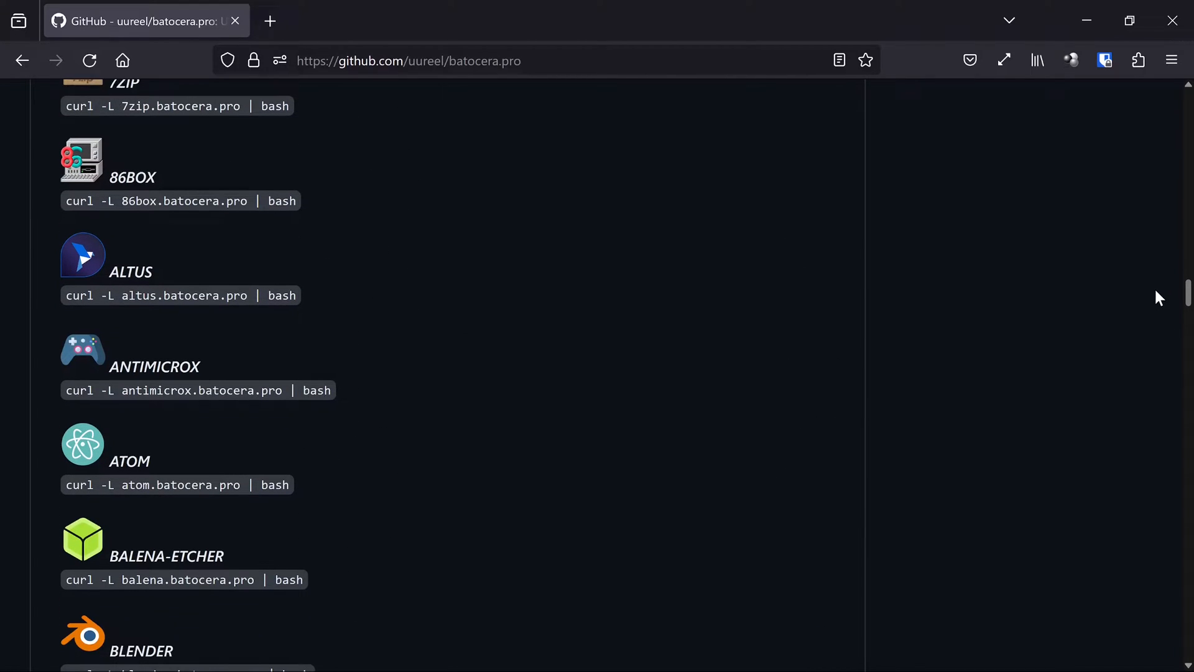
scroll(down, 3)
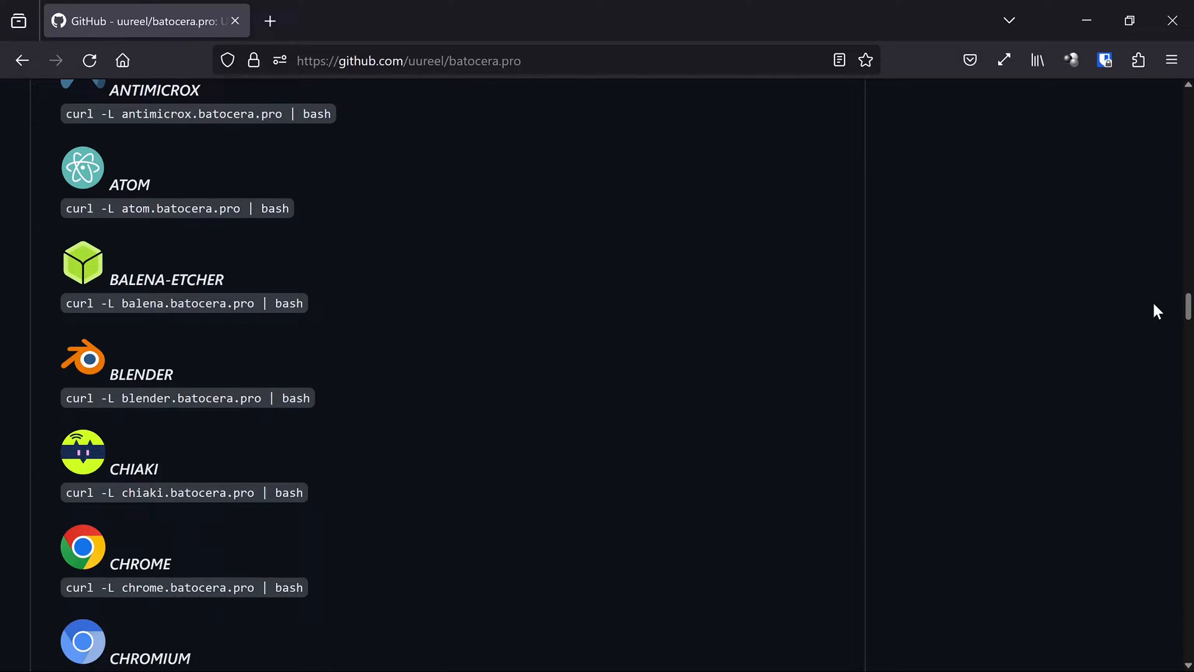
scroll(down, 3)
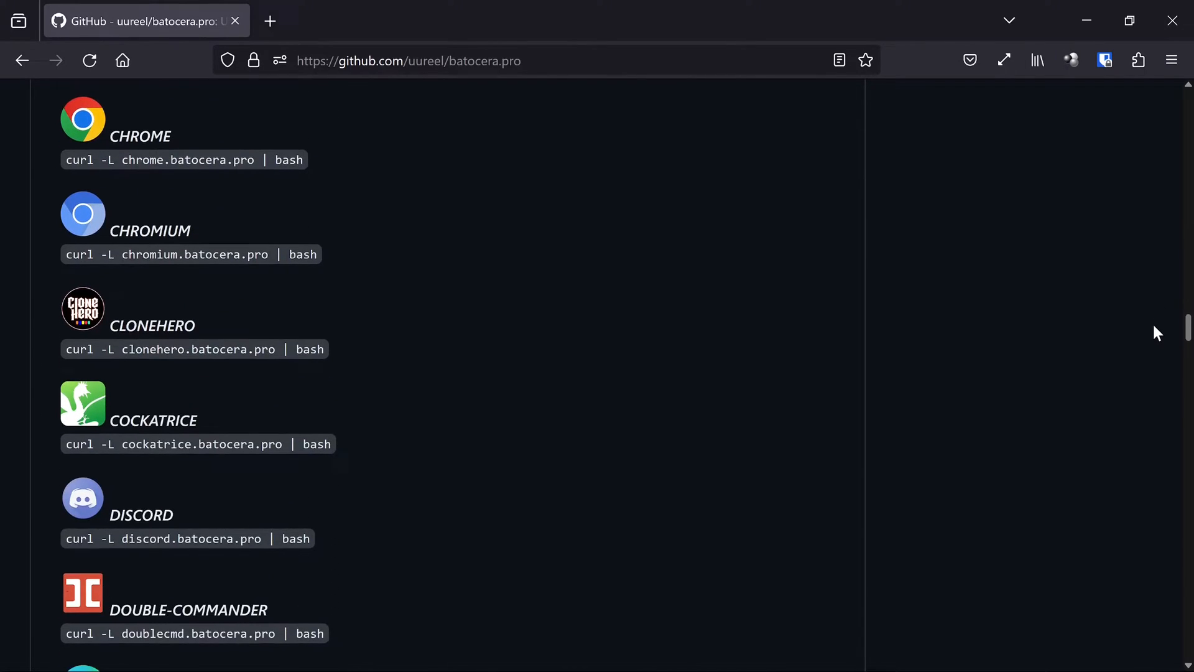
scroll(down, 3)
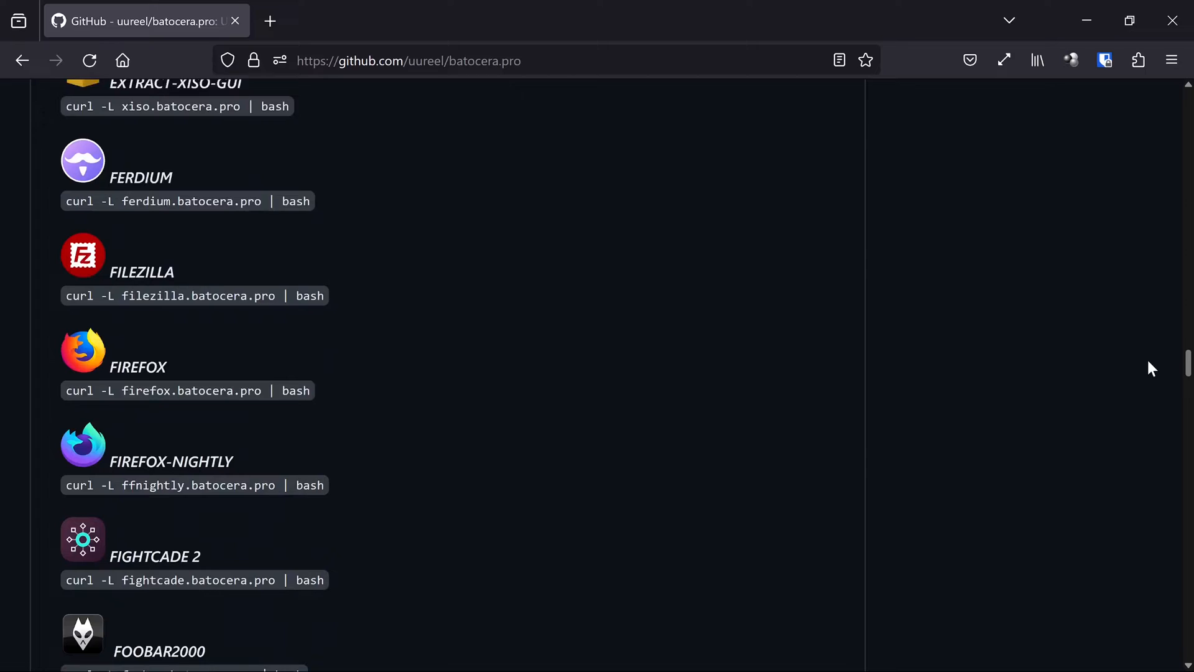
scroll(down, 3)
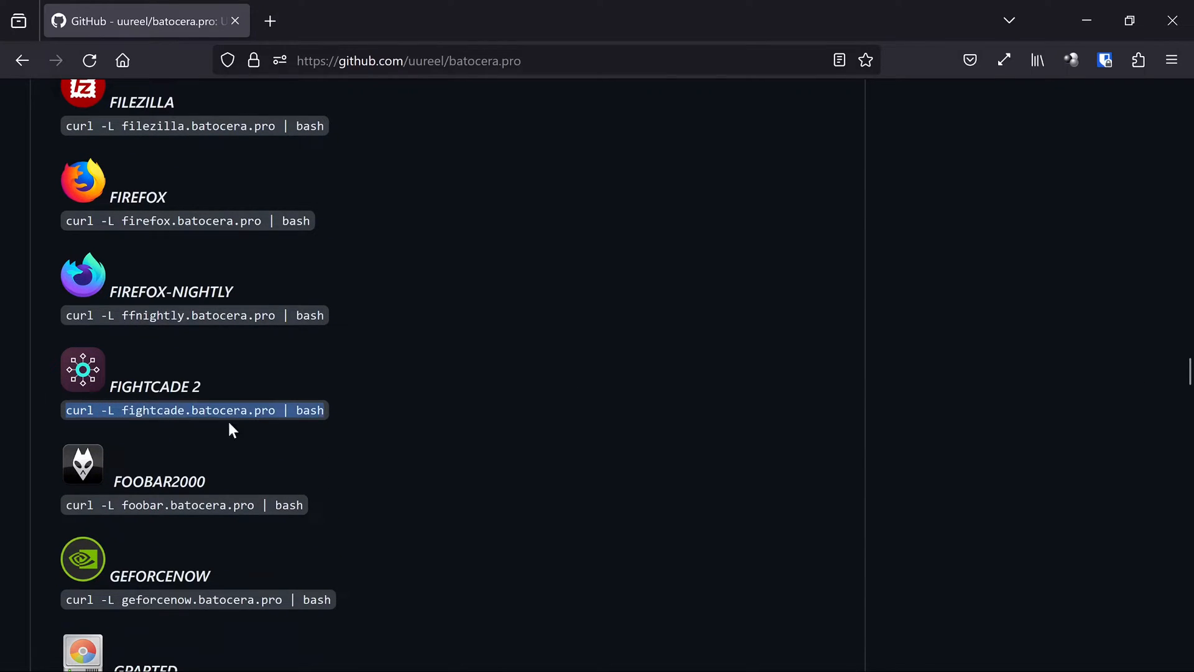
mouse_move(336, 423)
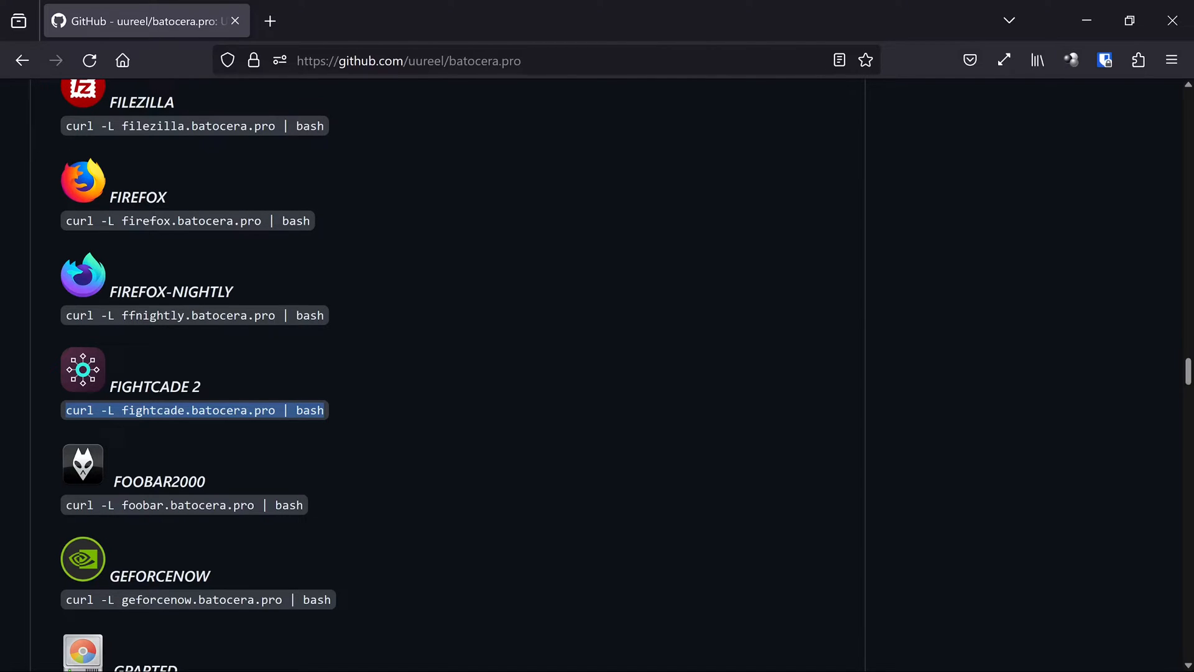
scroll(down, 3)
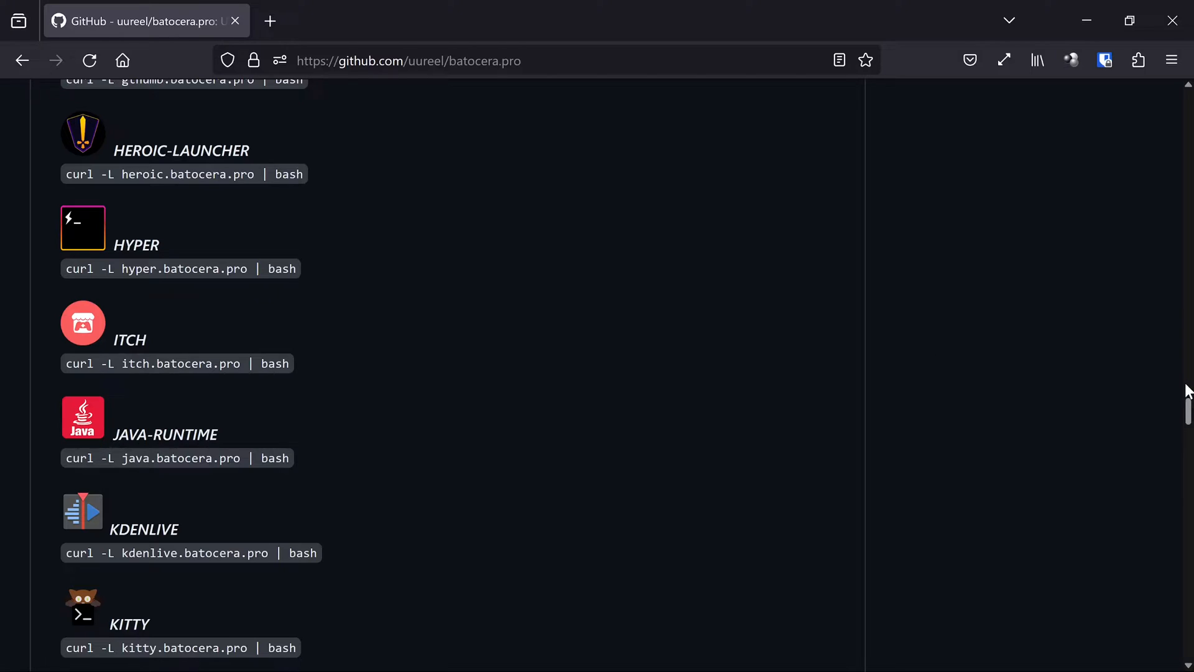
scroll(down, 3)
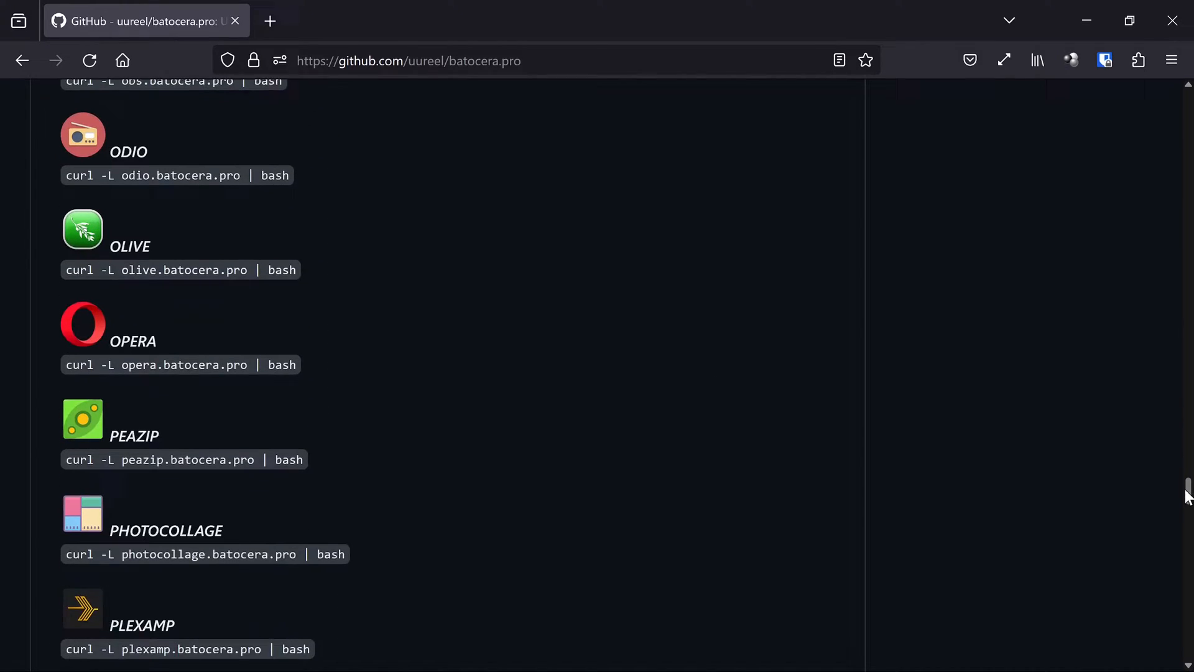
scroll(down, 3)
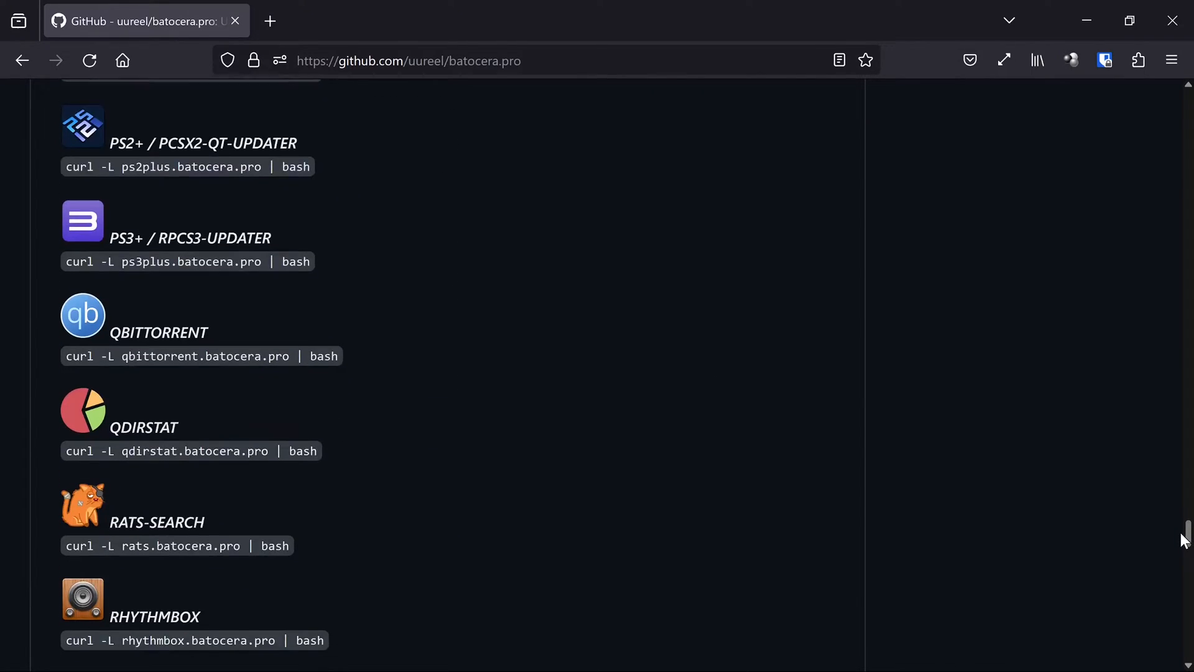
scroll(down, 3)
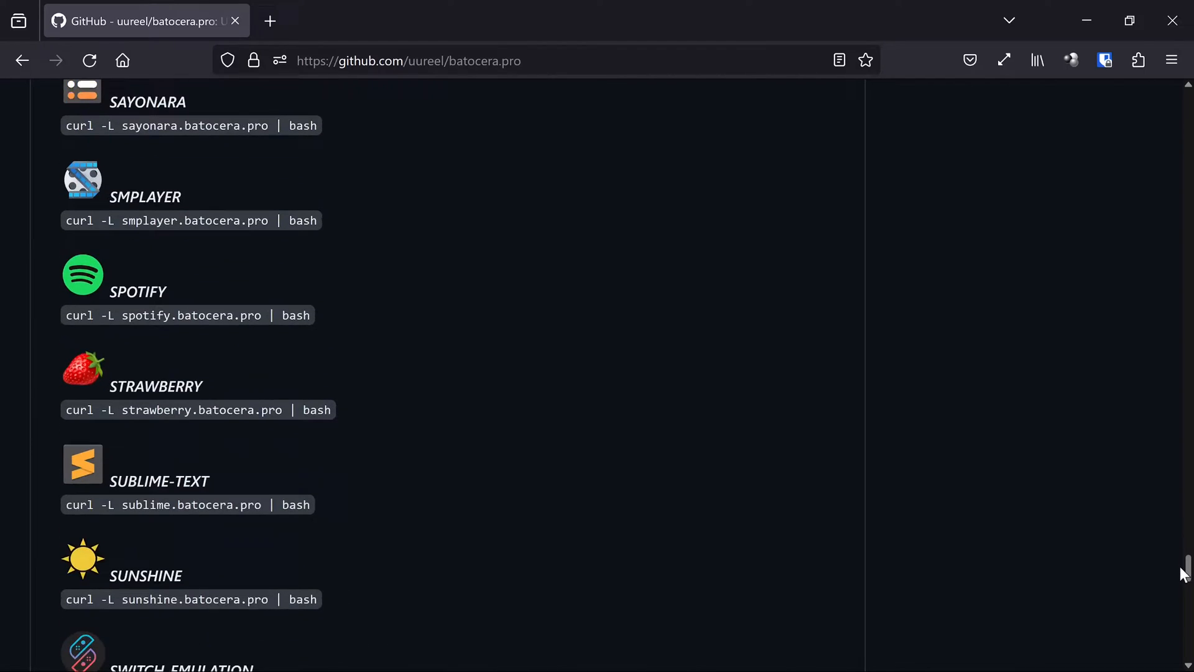
scroll(down, 3)
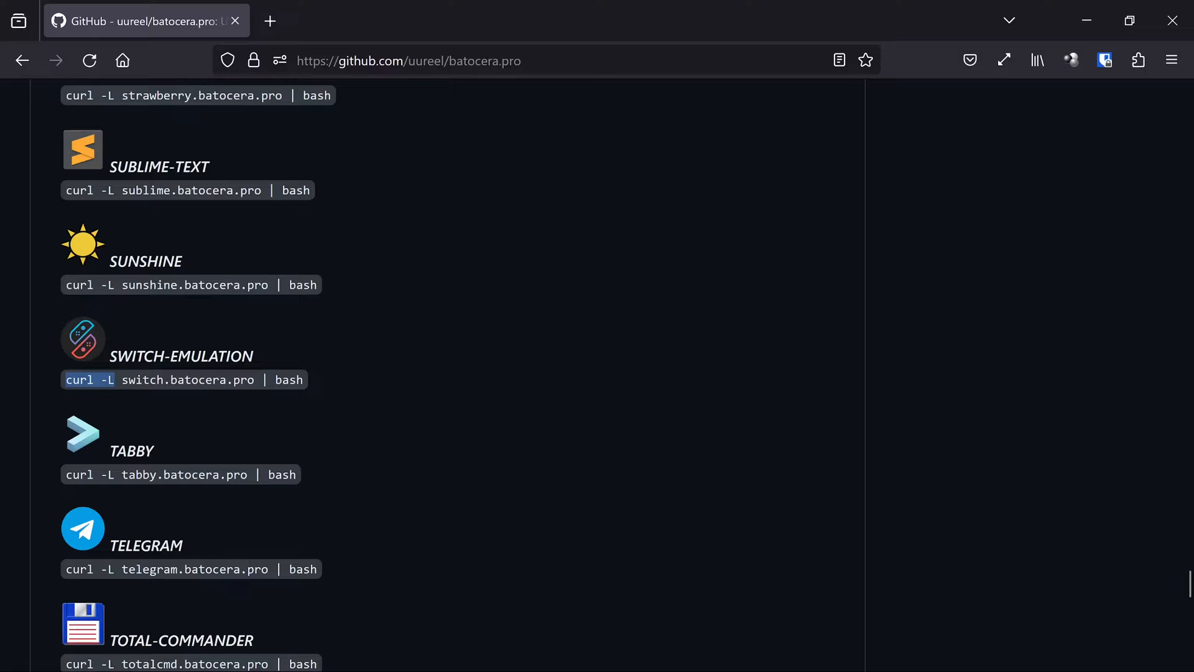
Copy the 'curl -L switch.batocera.pro | bash' install command
right_click(184, 380)
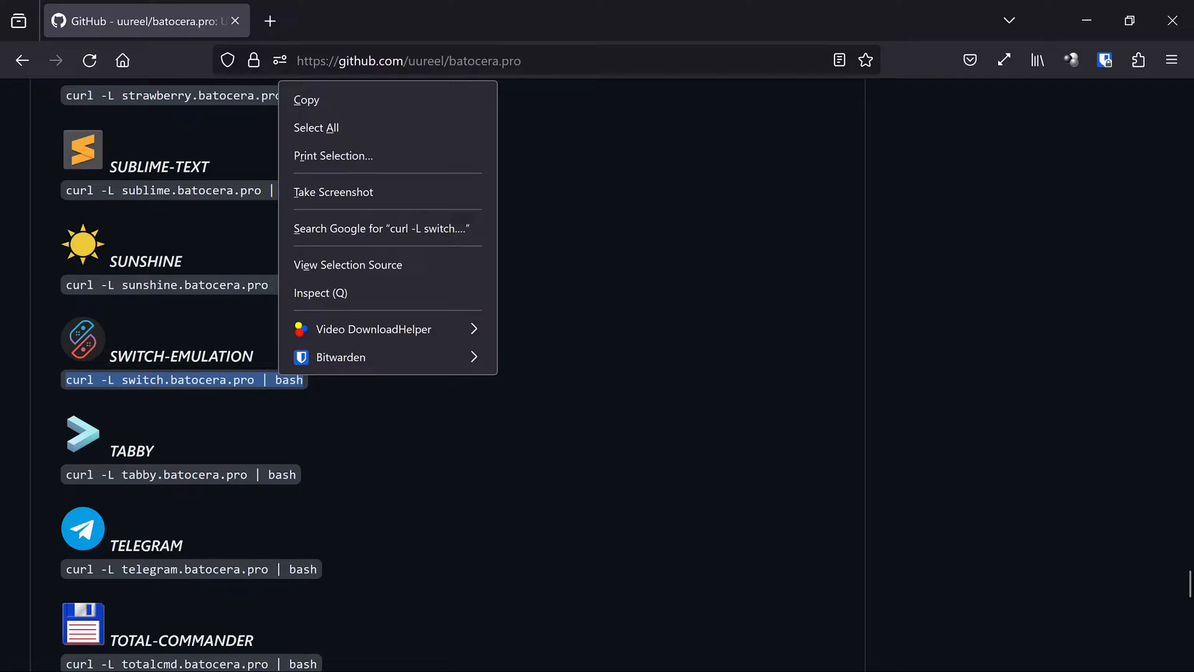
click(437, 374)
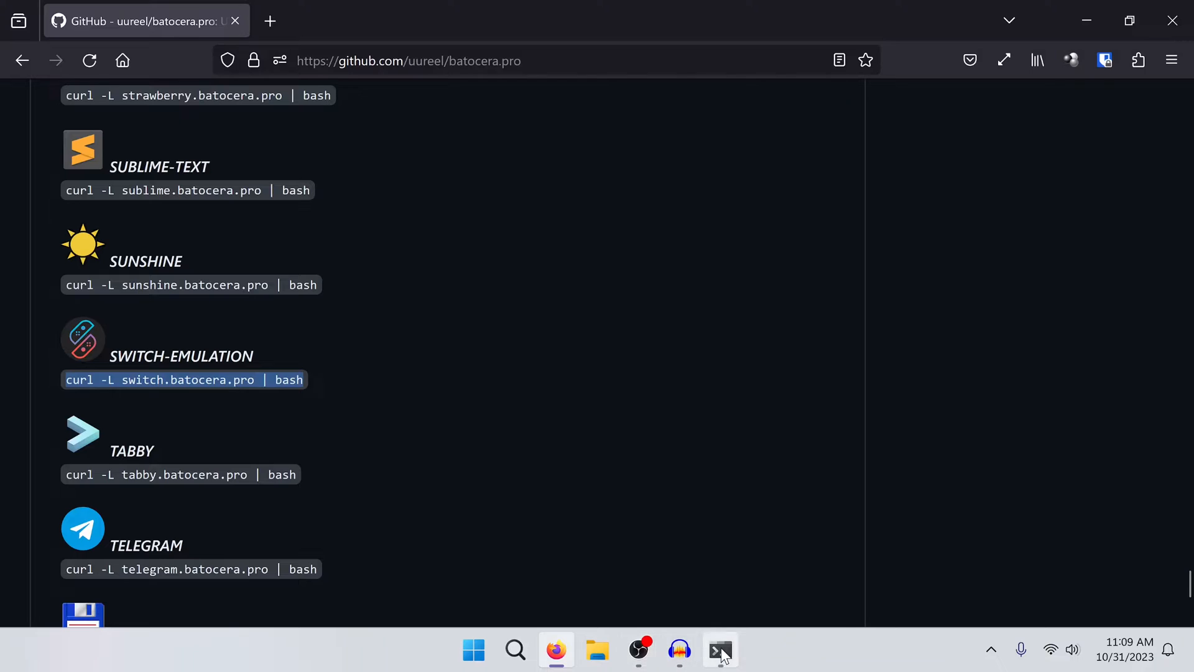
Run 'curl -L switch.batocera.pro | bash' in the Batocera SSH session
click(721, 650)
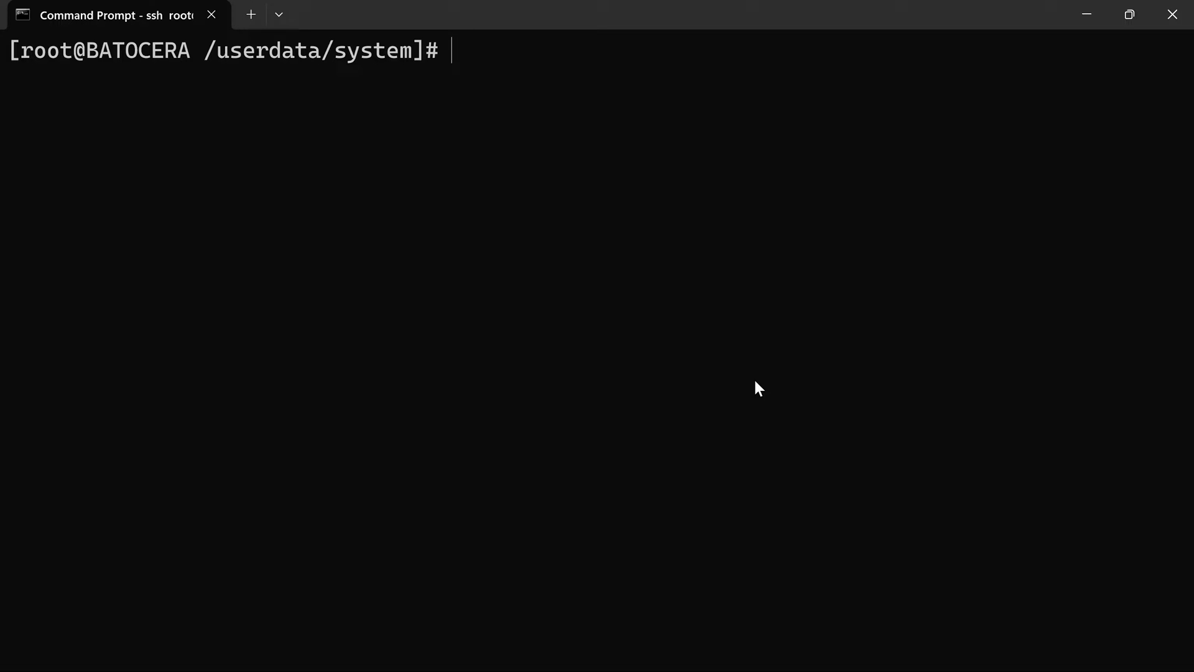
text(curl -L switch.batocera.pro | bash)
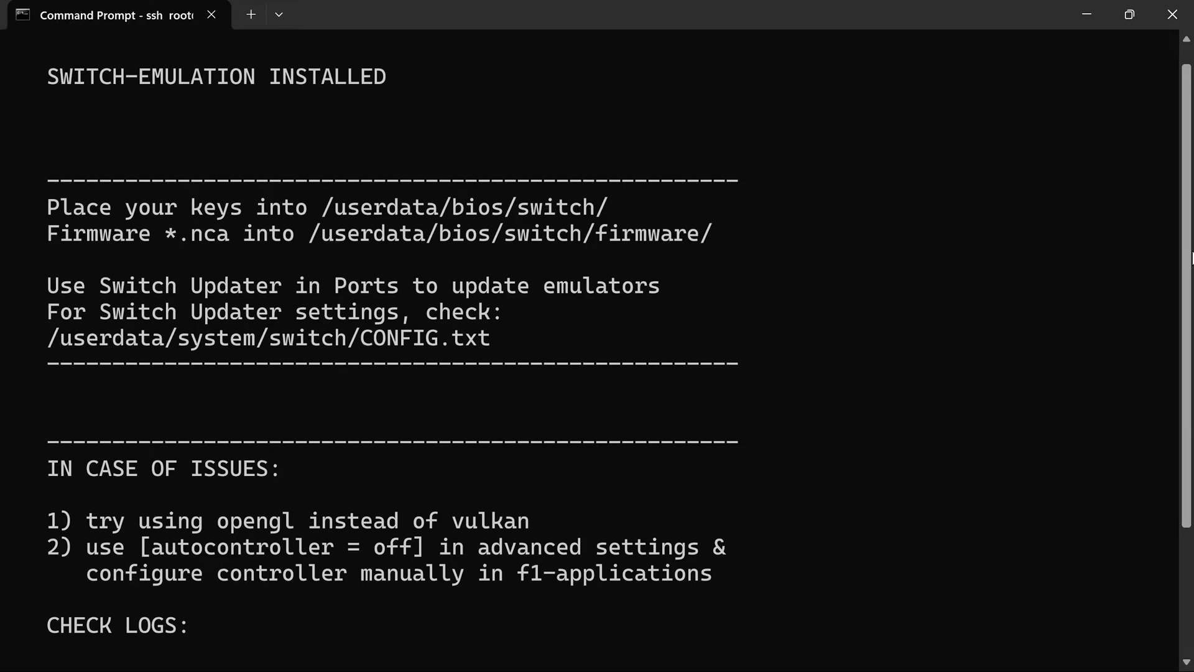
scroll(down, 3)
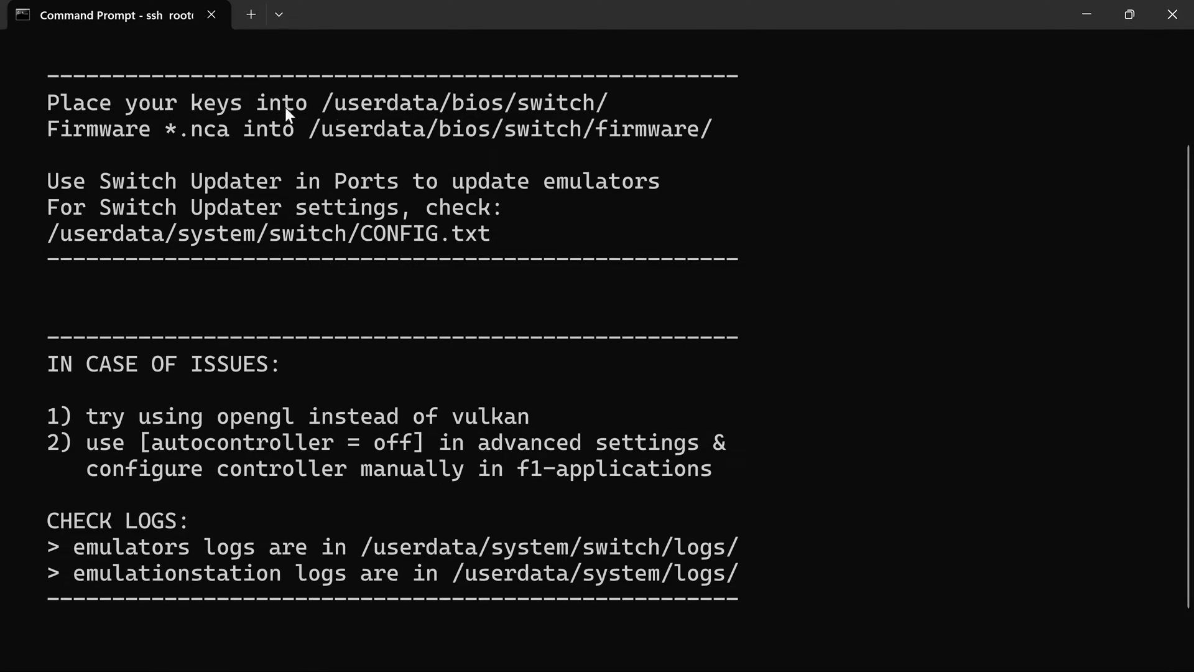
mouse_move(445, 148)
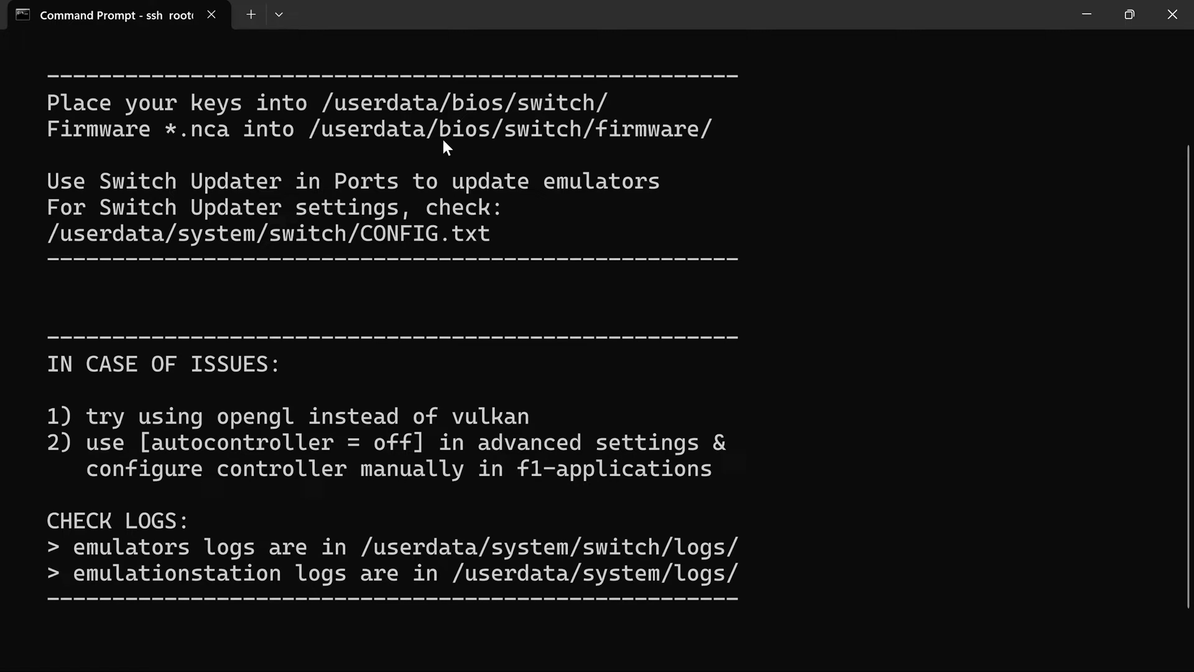
mouse_move(660, 143)
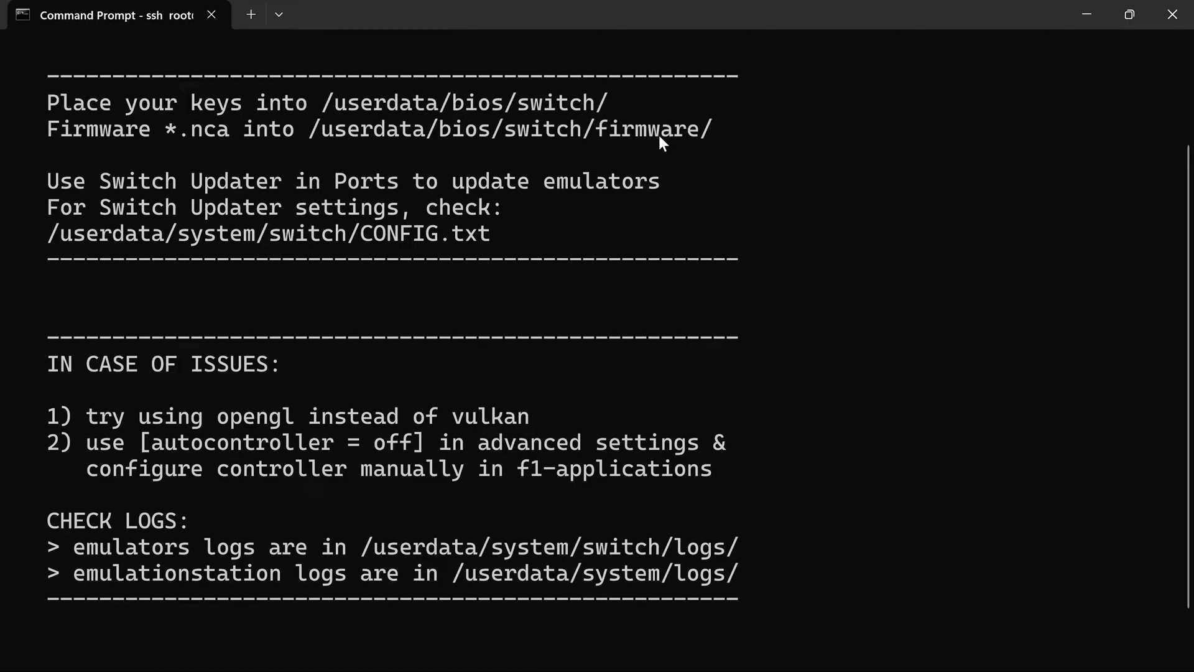
mouse_move(735, 144)
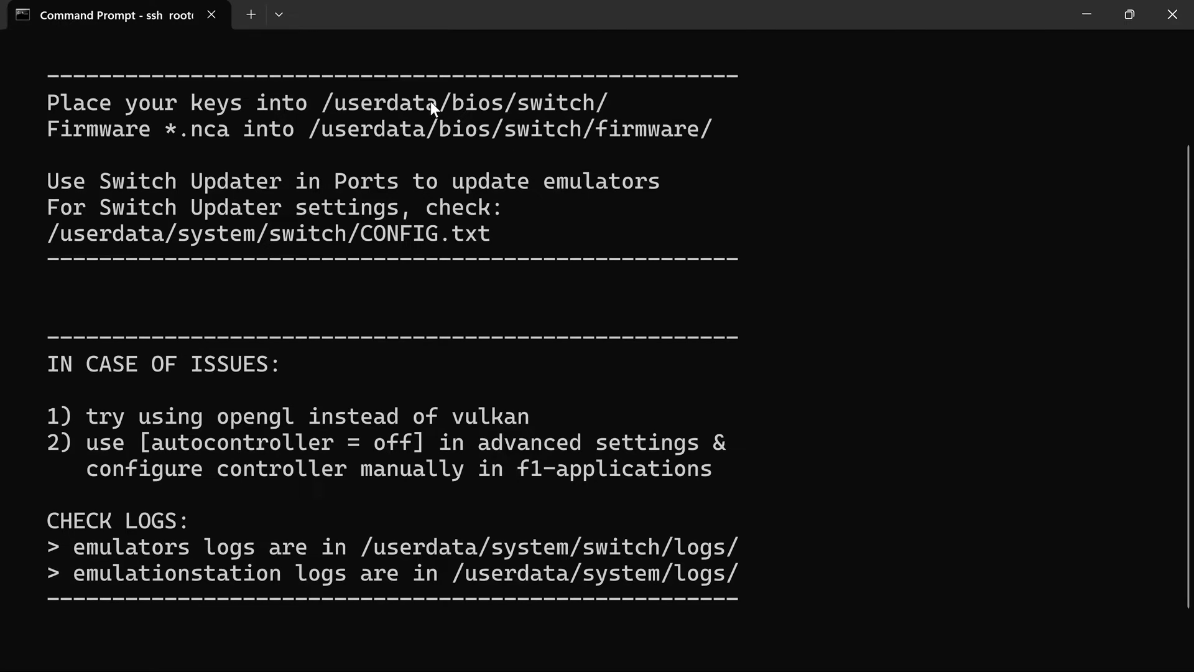
mouse_move(448, 172)
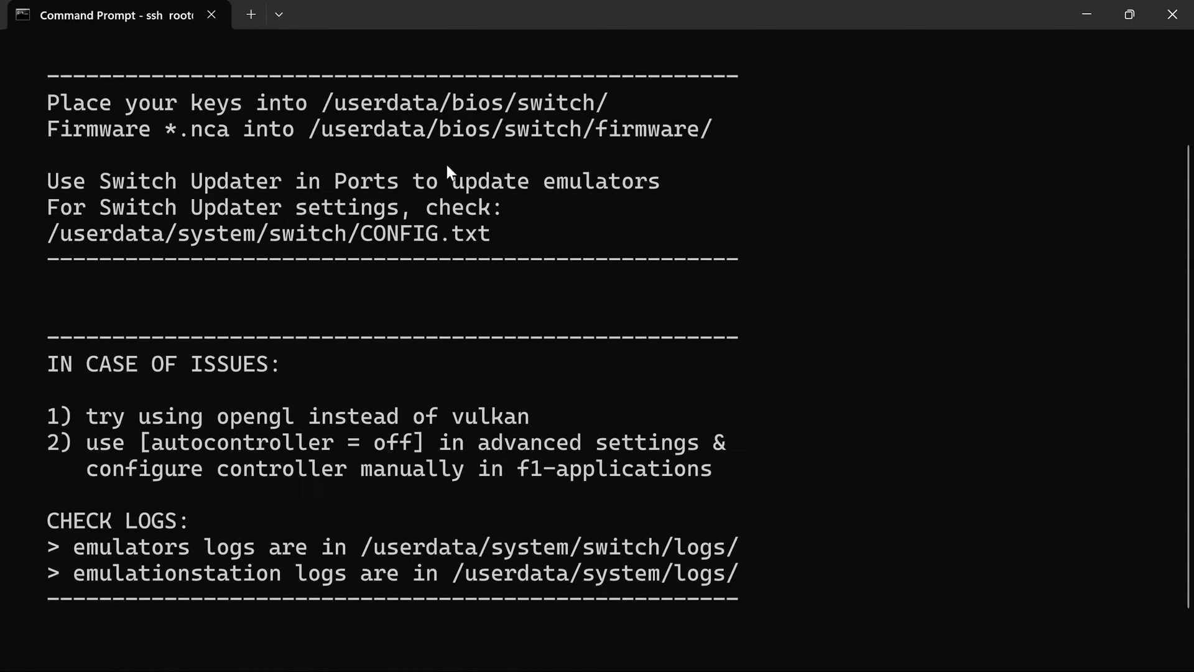
mouse_move(847, 296)
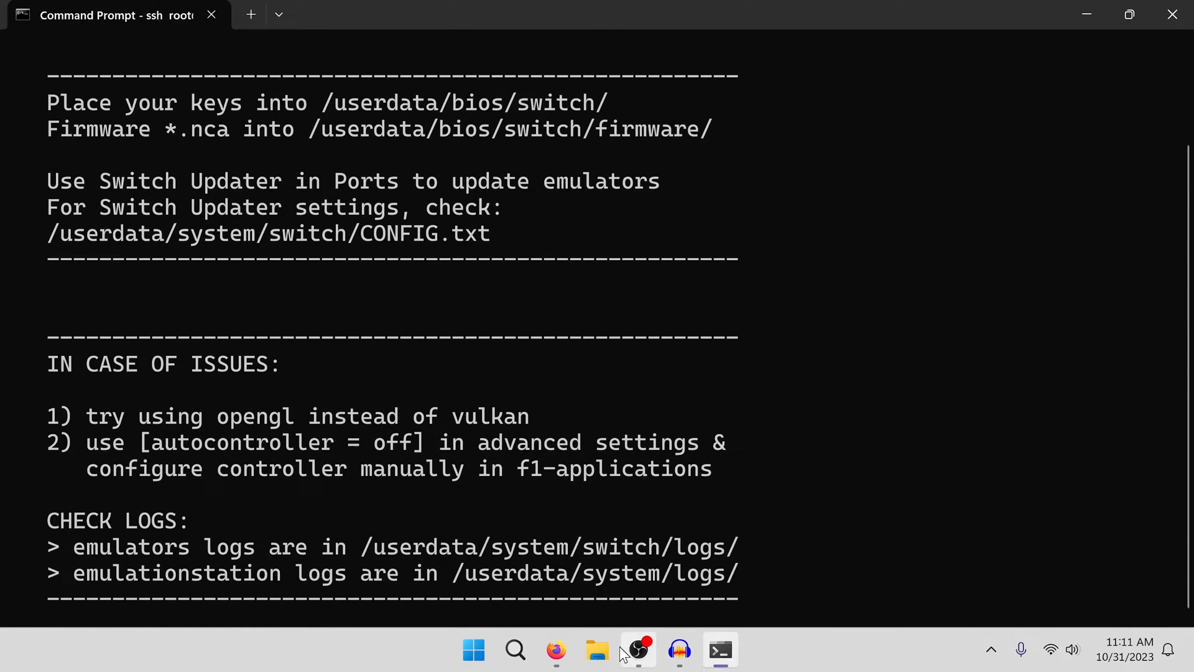
Navigate File Explorer to the \\10.0.2.108\share network location
click(597, 649)
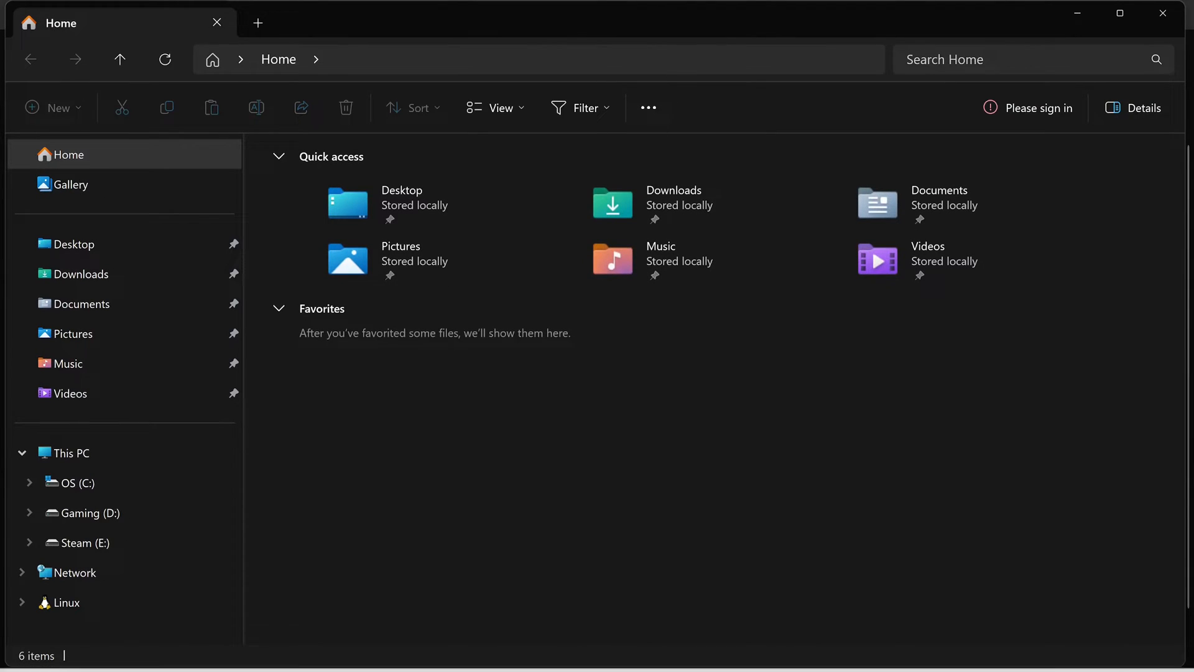
click(533, 59)
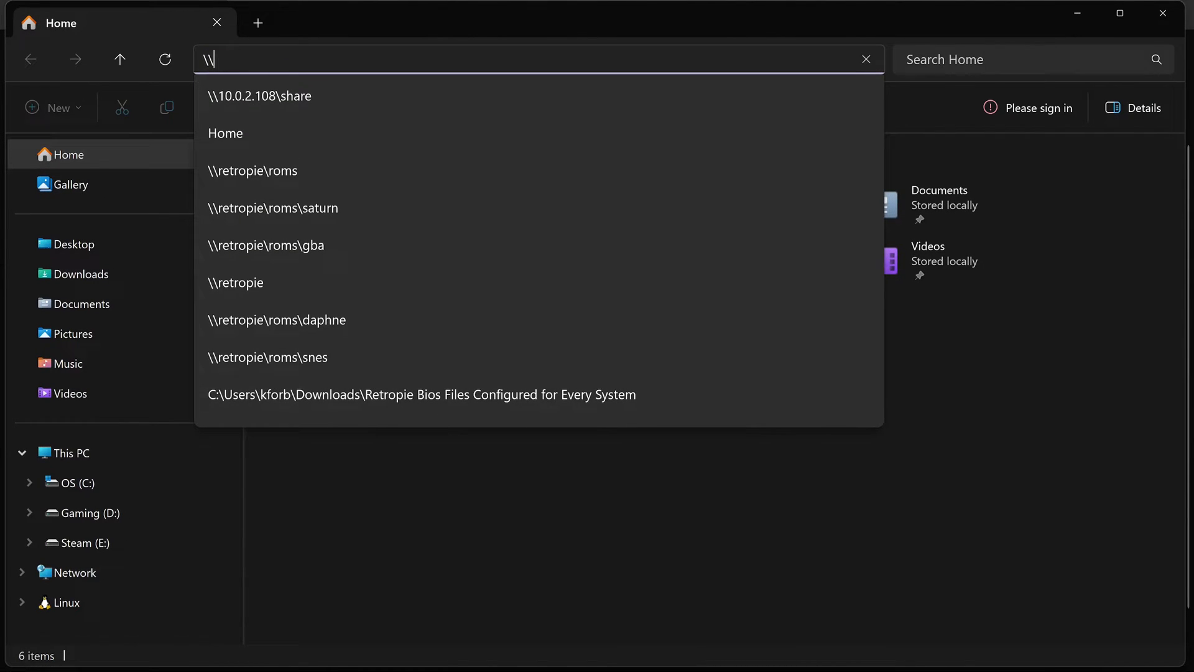
click(258, 96)
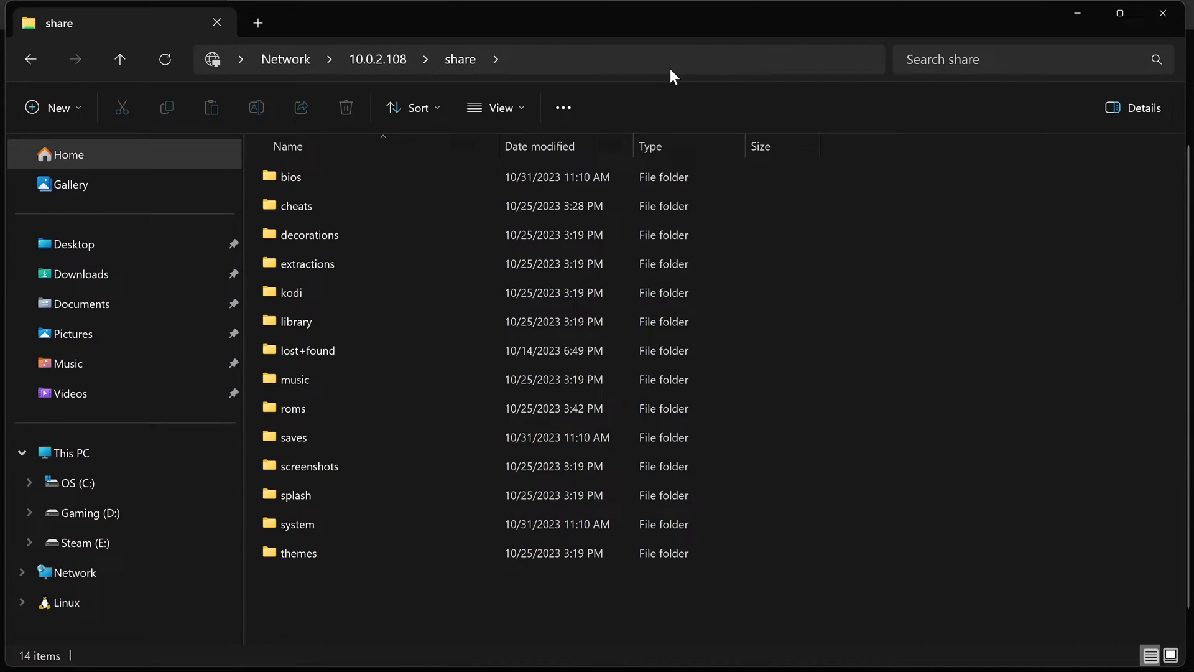
click(294, 437)
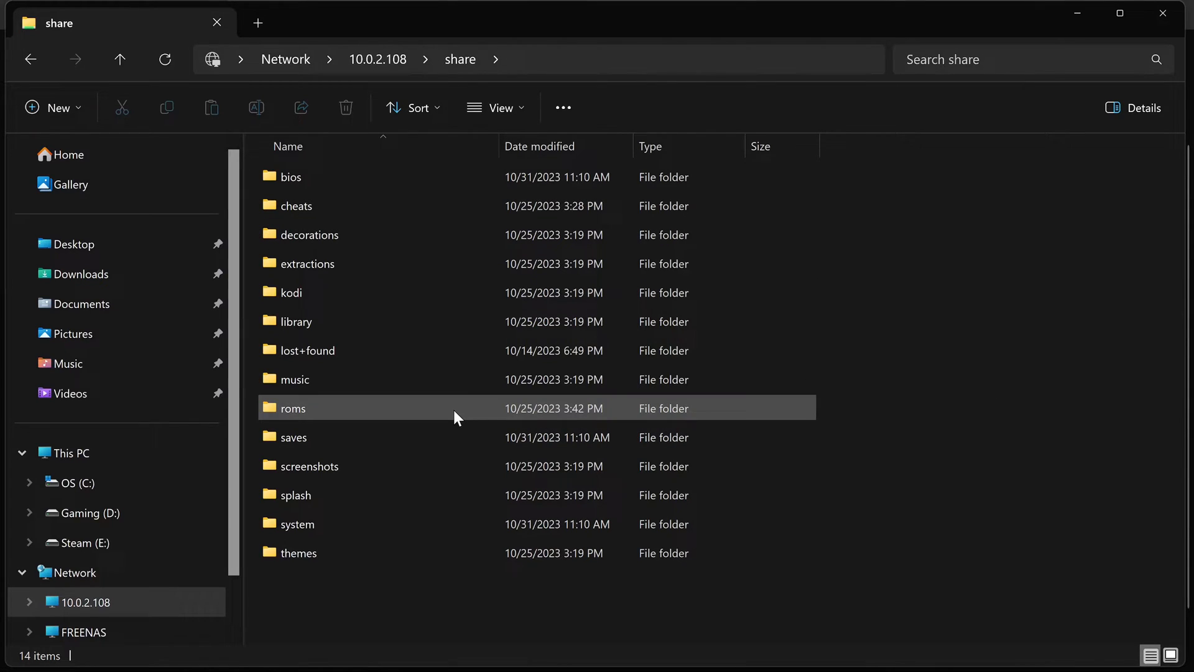
Enter the roms folder and then its switch subfolder
double_click(294, 408)
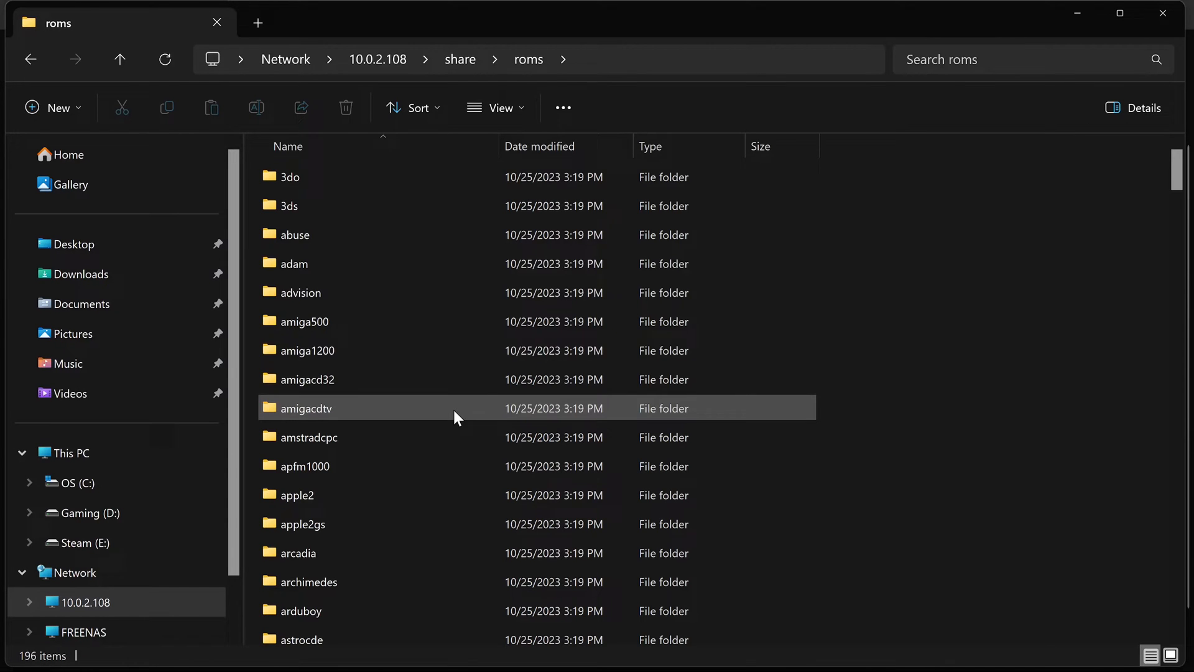
scroll(down, 3)
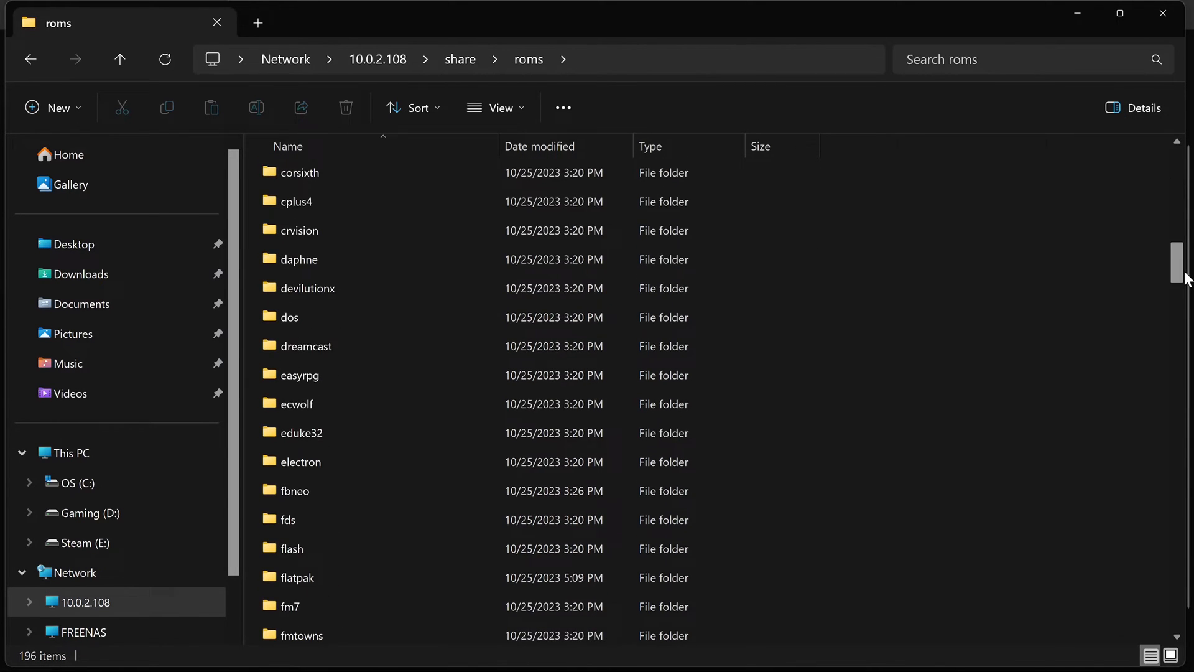
scroll(down, 3)
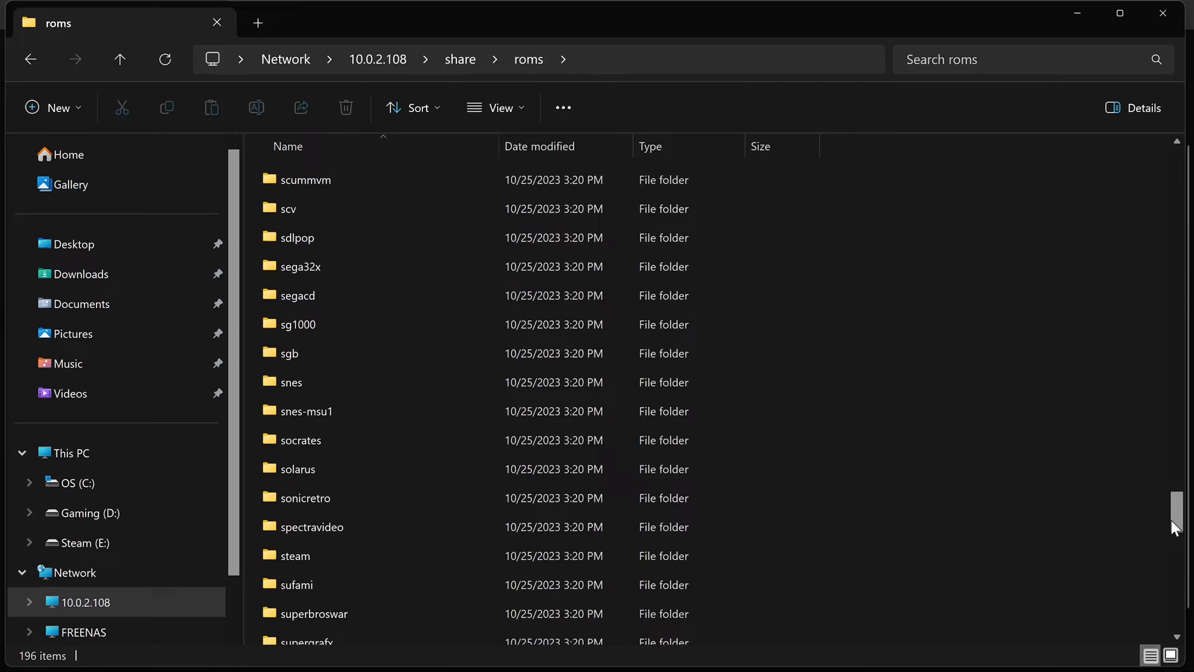
scroll(down, 3)
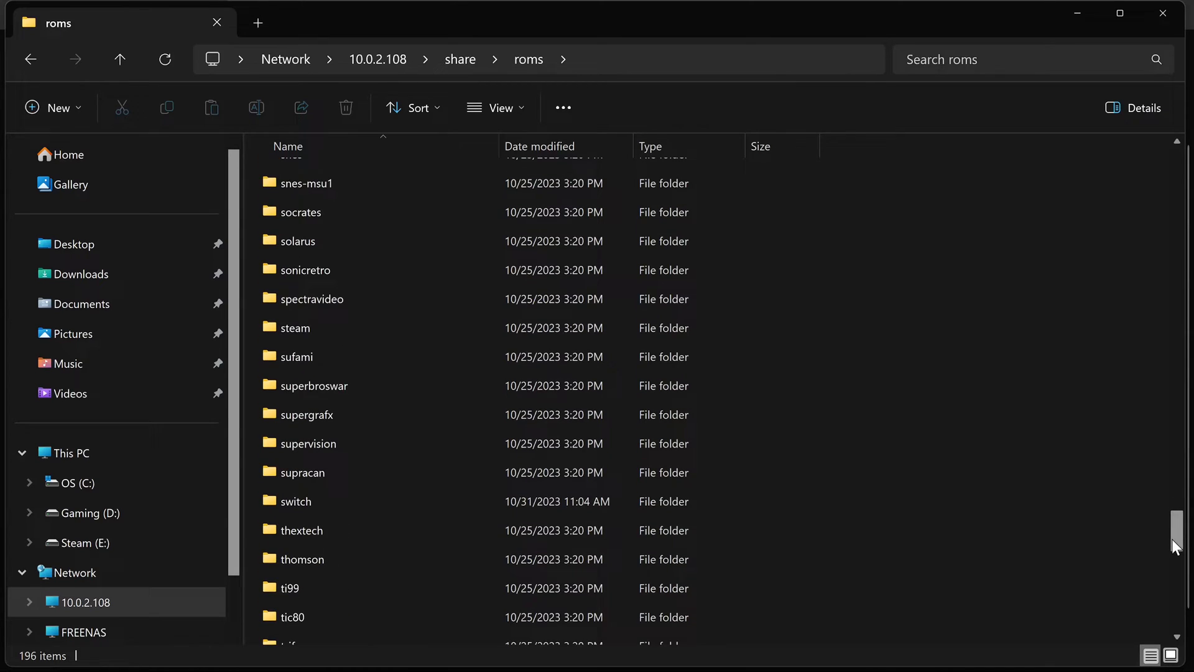
click(296, 501)
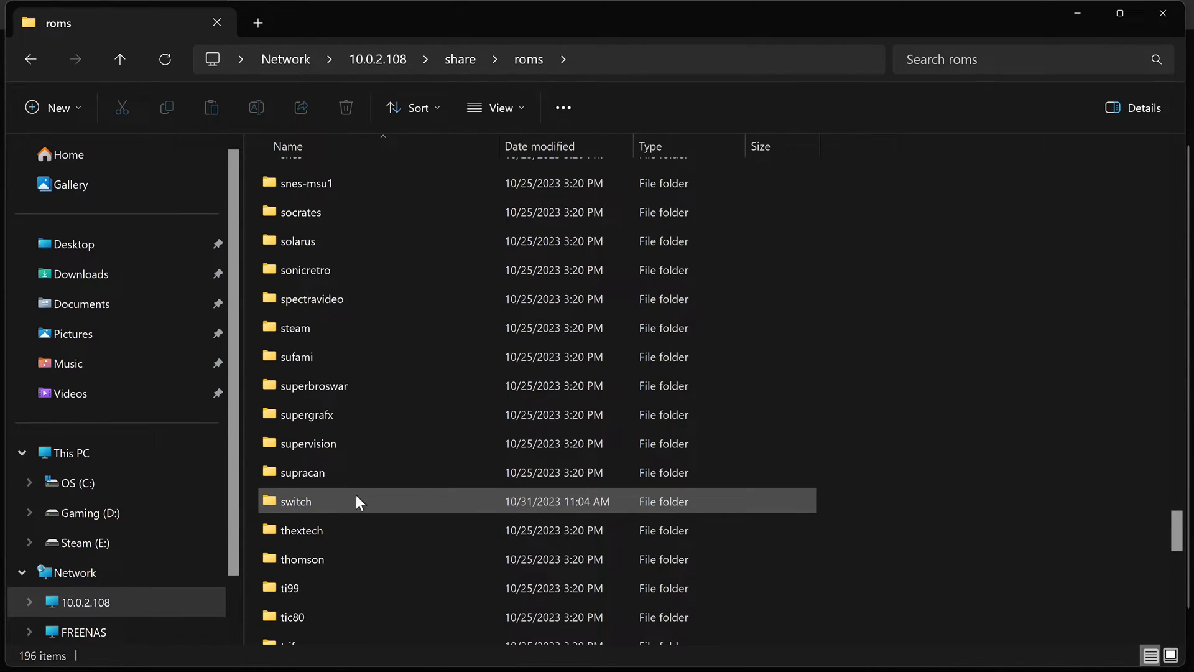
mouse_move(309, 513)
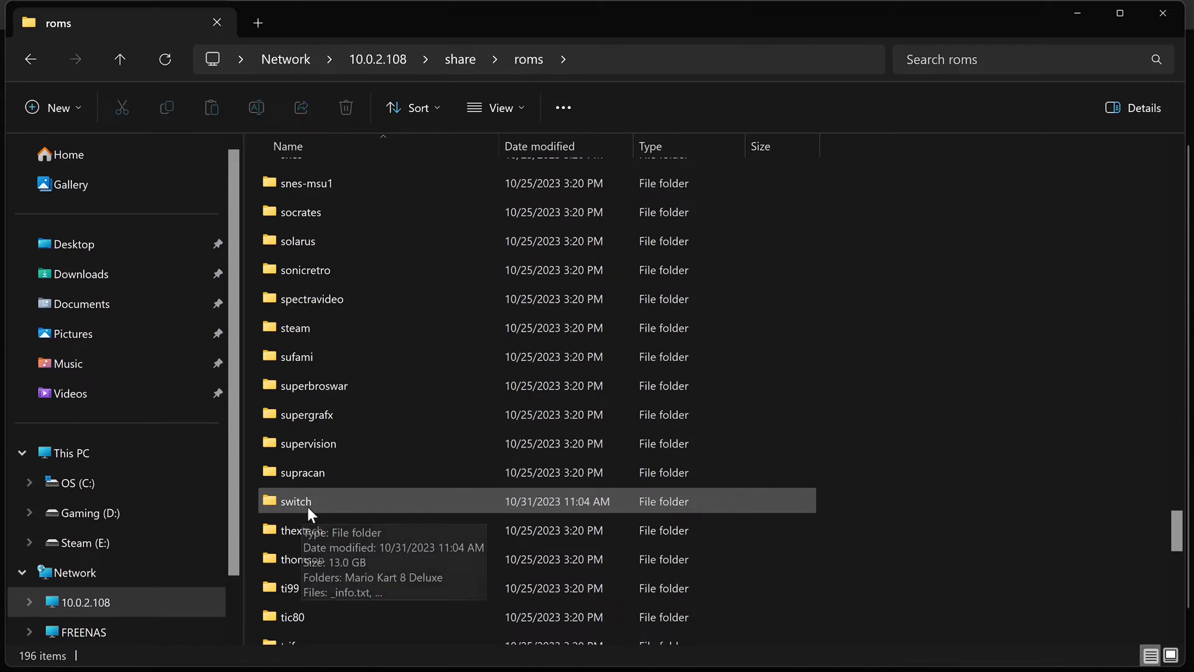
mouse_move(347, 511)
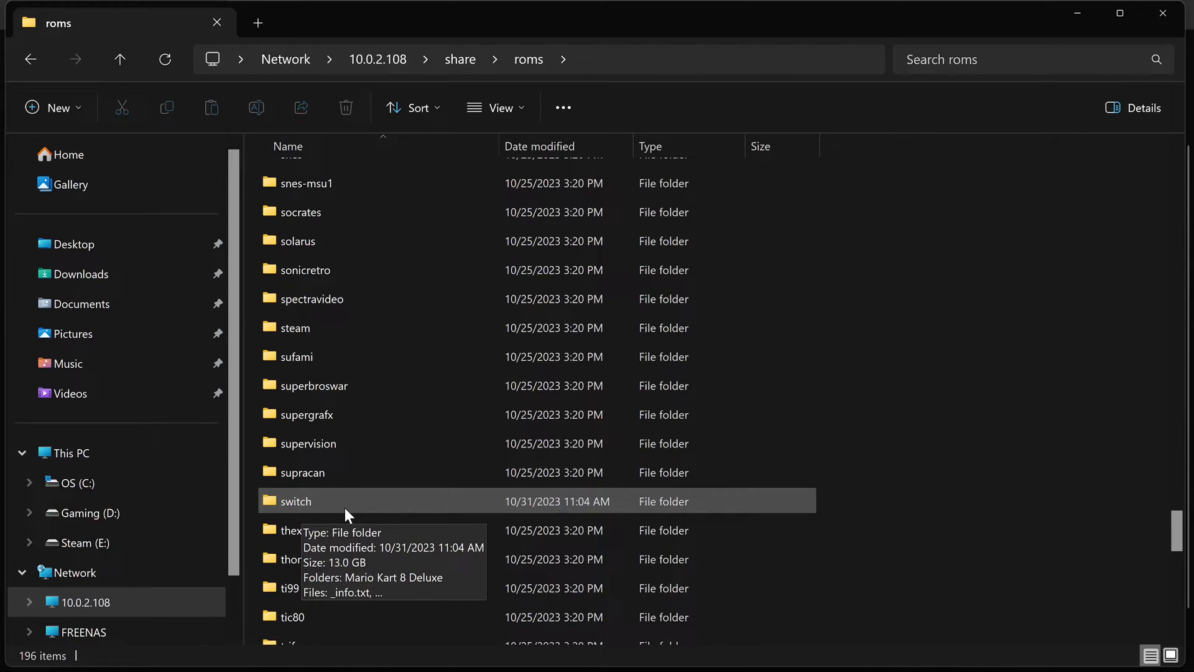
mouse_move(330, 512)
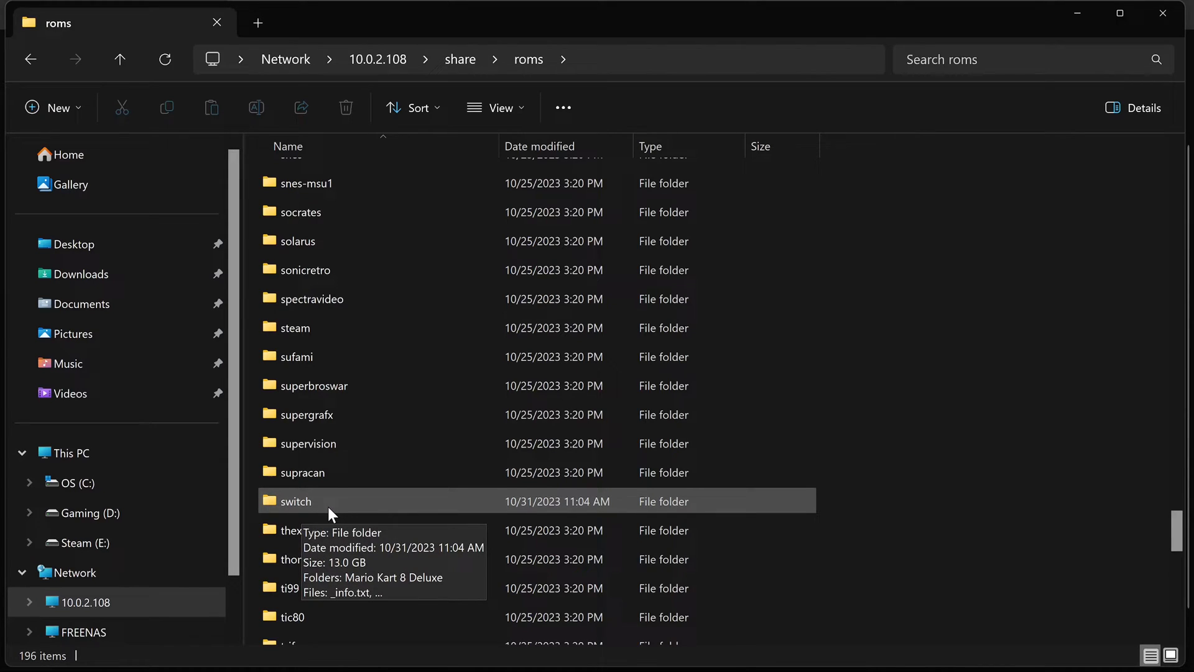
double_click(296, 501)
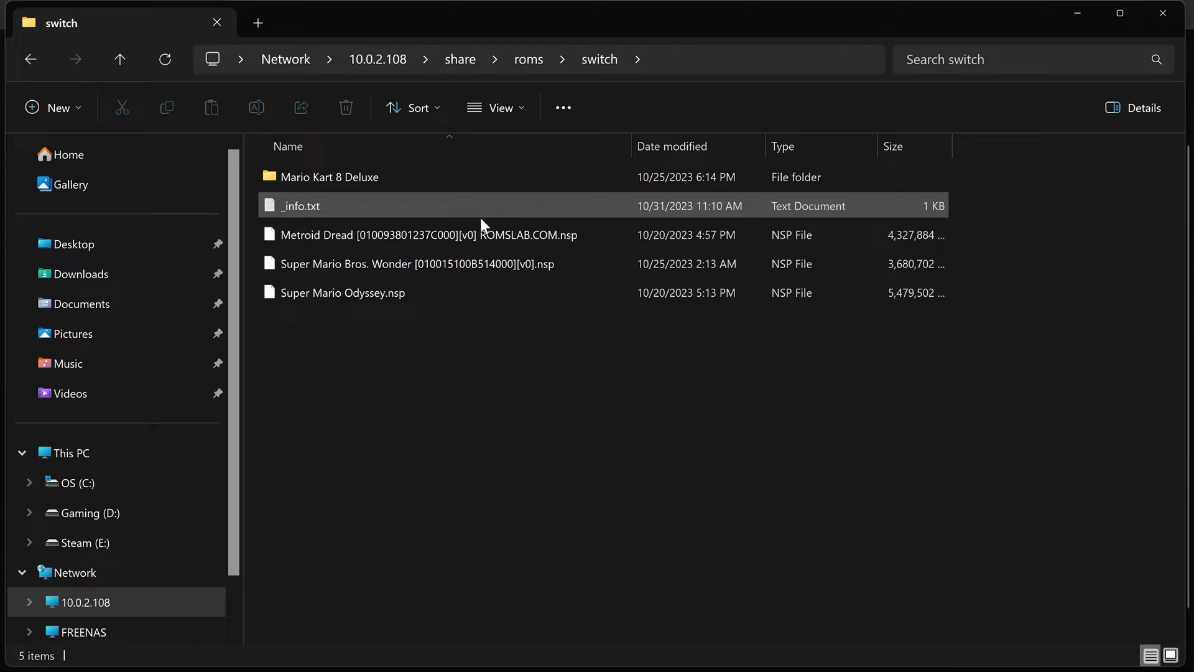
mouse_move(388, 205)
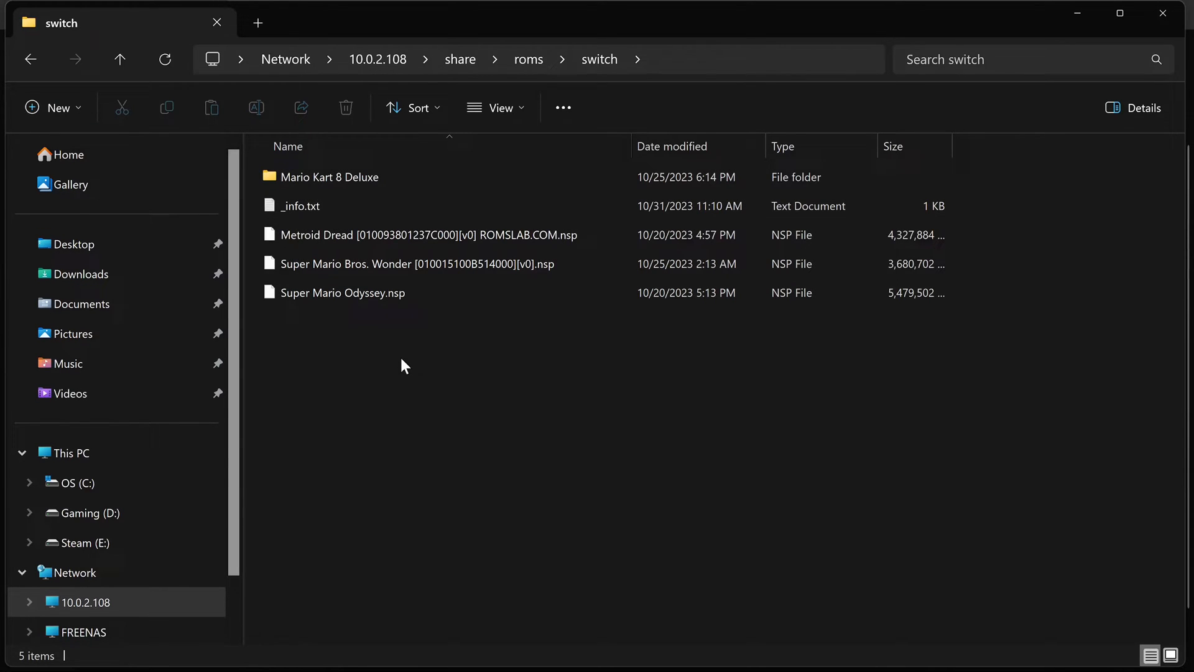
Enter the Mario Kart 8 Deluxe folder in the switch ROMs directory
click(329, 177)
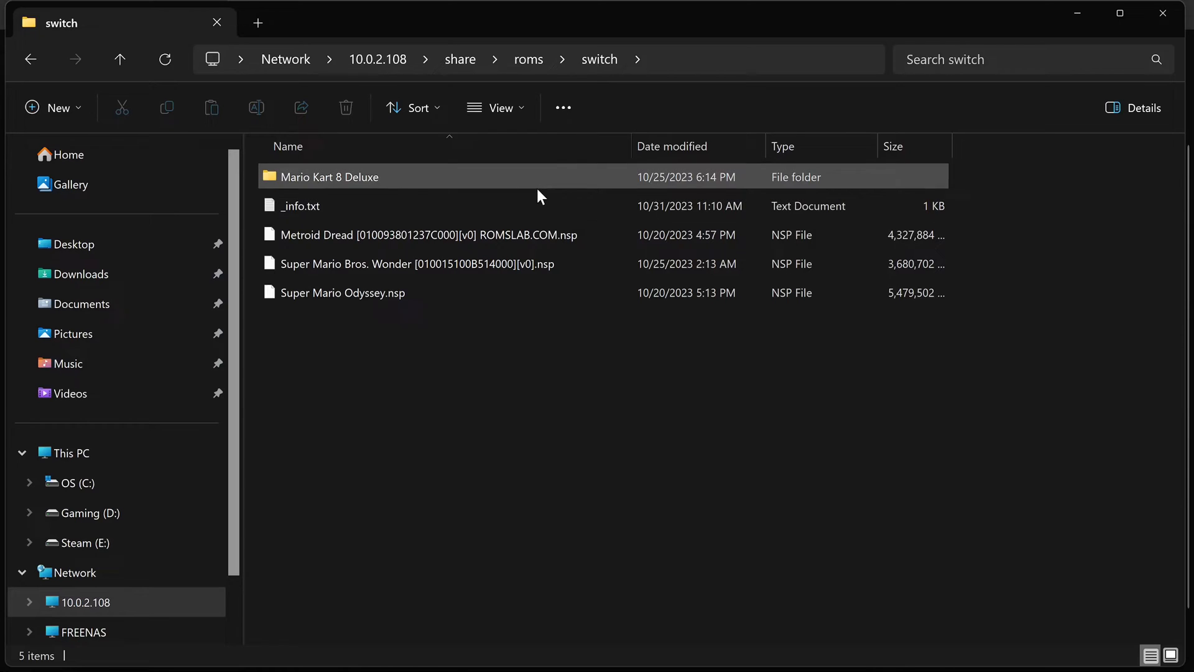
double_click(330, 176)
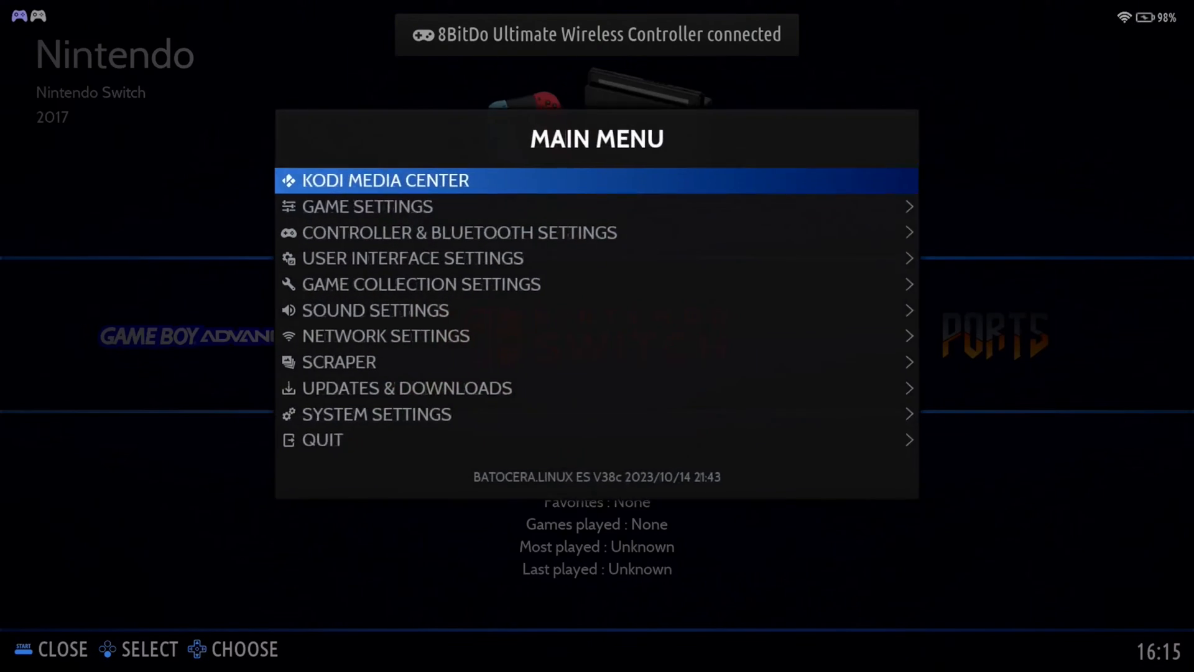
Run Update Gamelists from Game Settings so the new Switch games appear
click(366, 205)
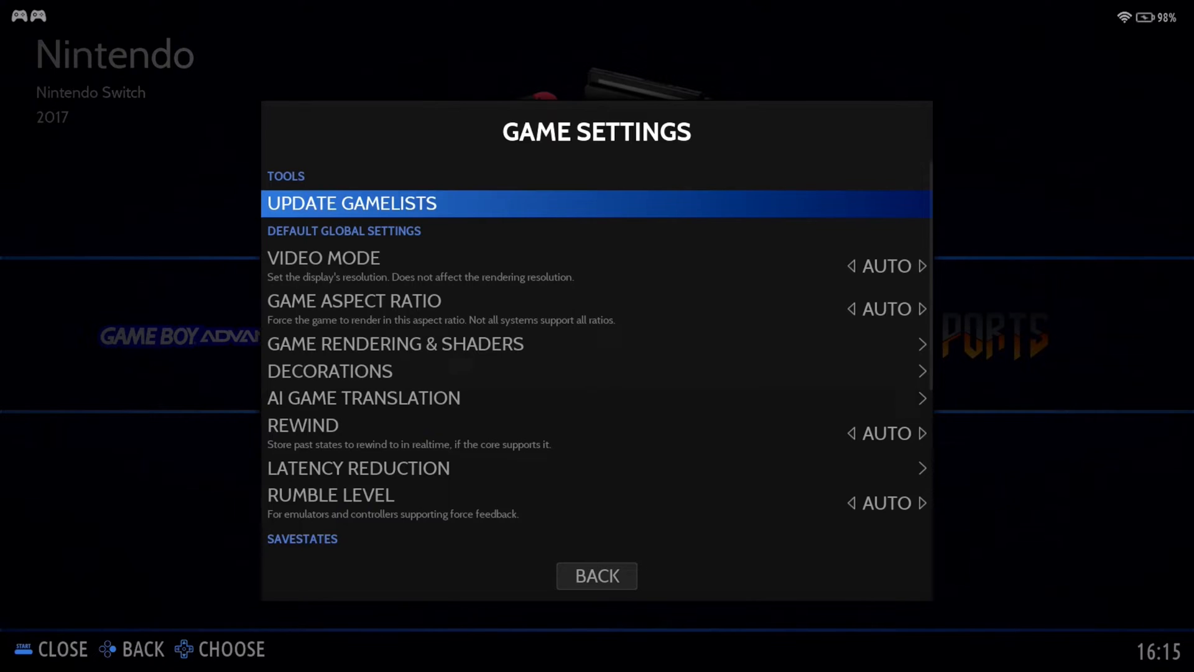
click(596, 575)
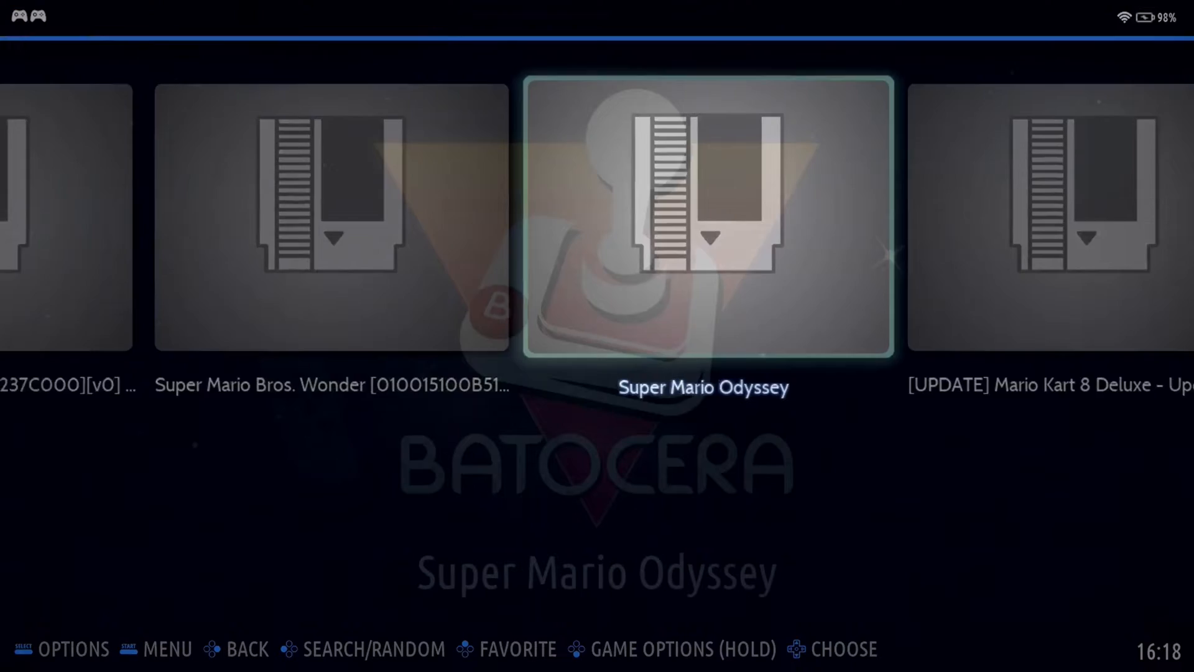
Launch Super Mario Odyssey from the Nintendo Switch carousel
click(703, 218)
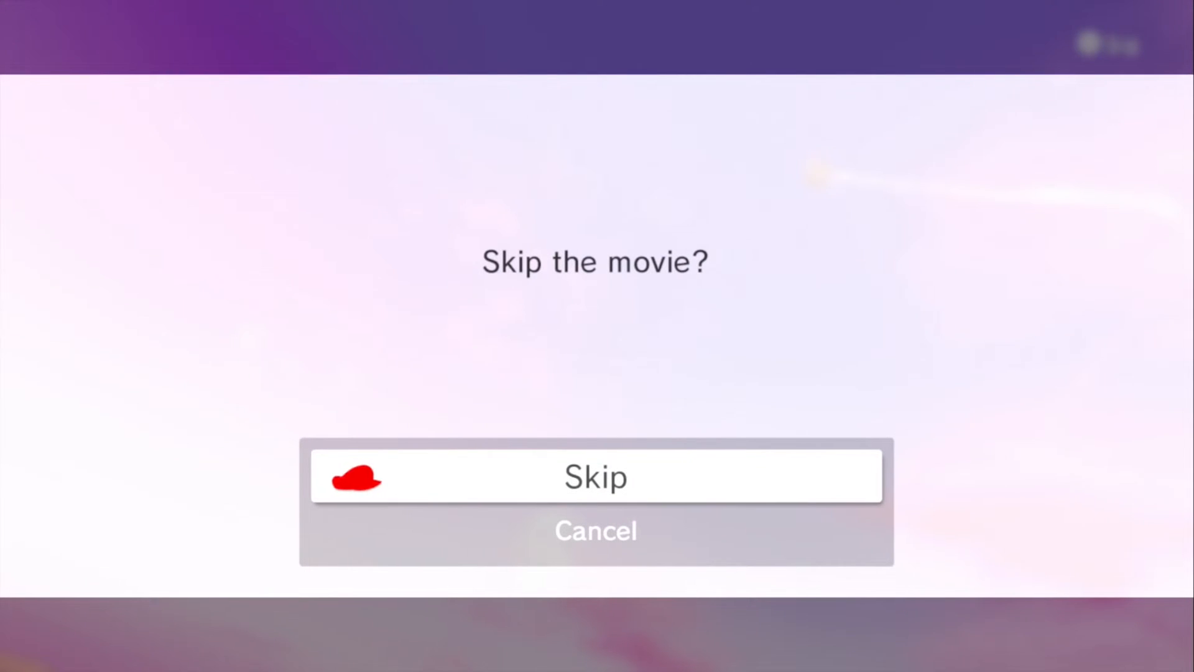
Skip the opening movie so Mario becomes playable in the Cap Kingdom
click(596, 475)
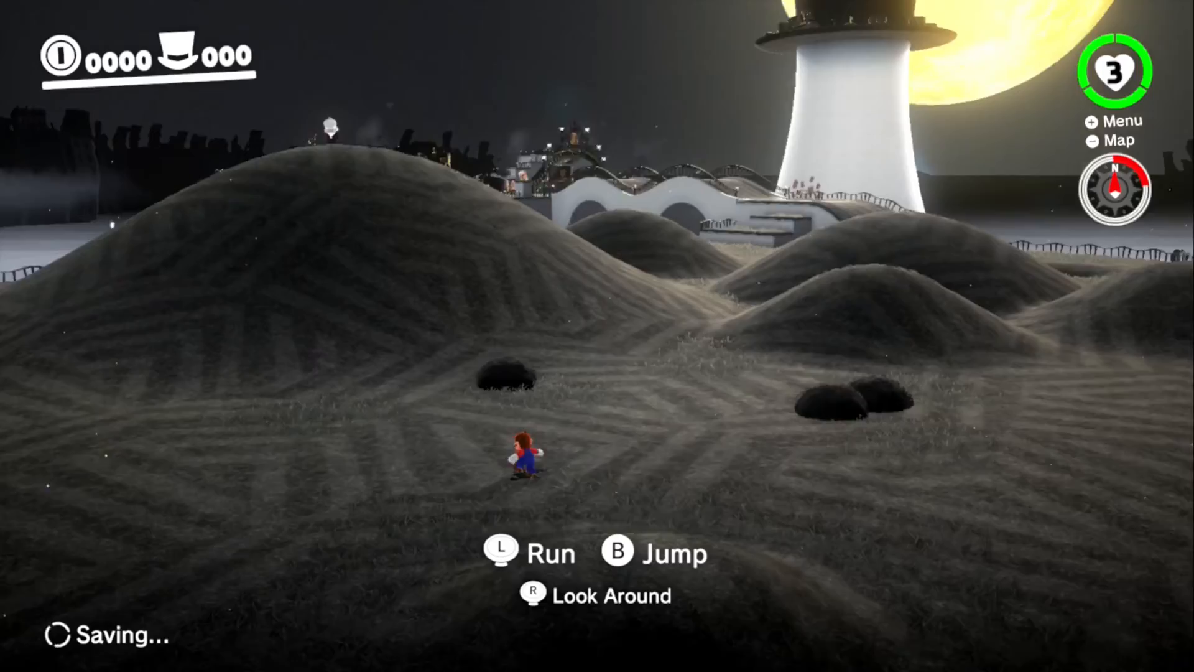
Run Mario across the hills to Cappy by the bridge until his apology dialogue begins
key(B)
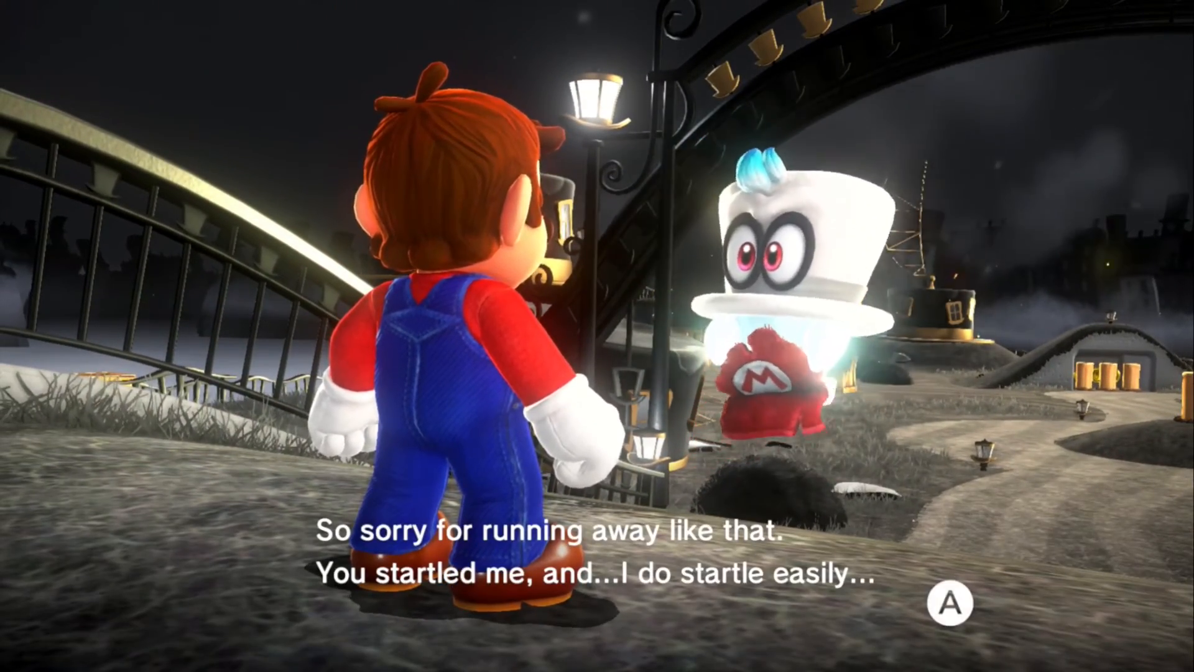
Advance Cappy's dialogue until Mario wears him and the Y-throw hint appears
key(a)
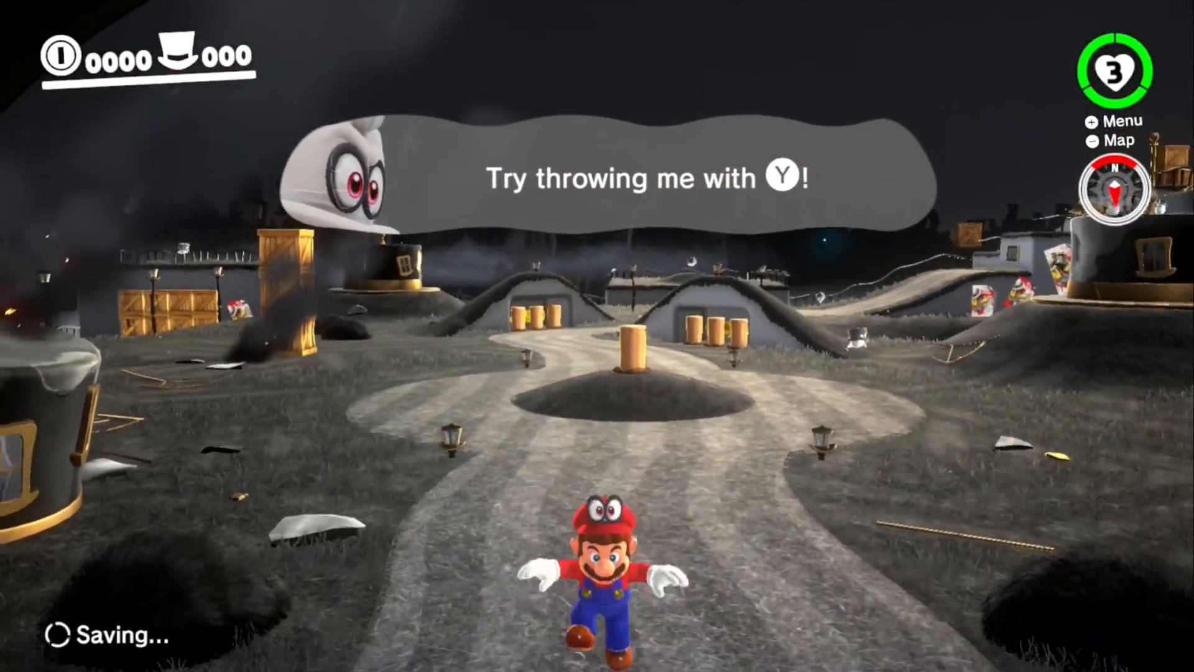
Throw Cappy at the wooden crates to smash them, bringing the coin count to four
key(y)
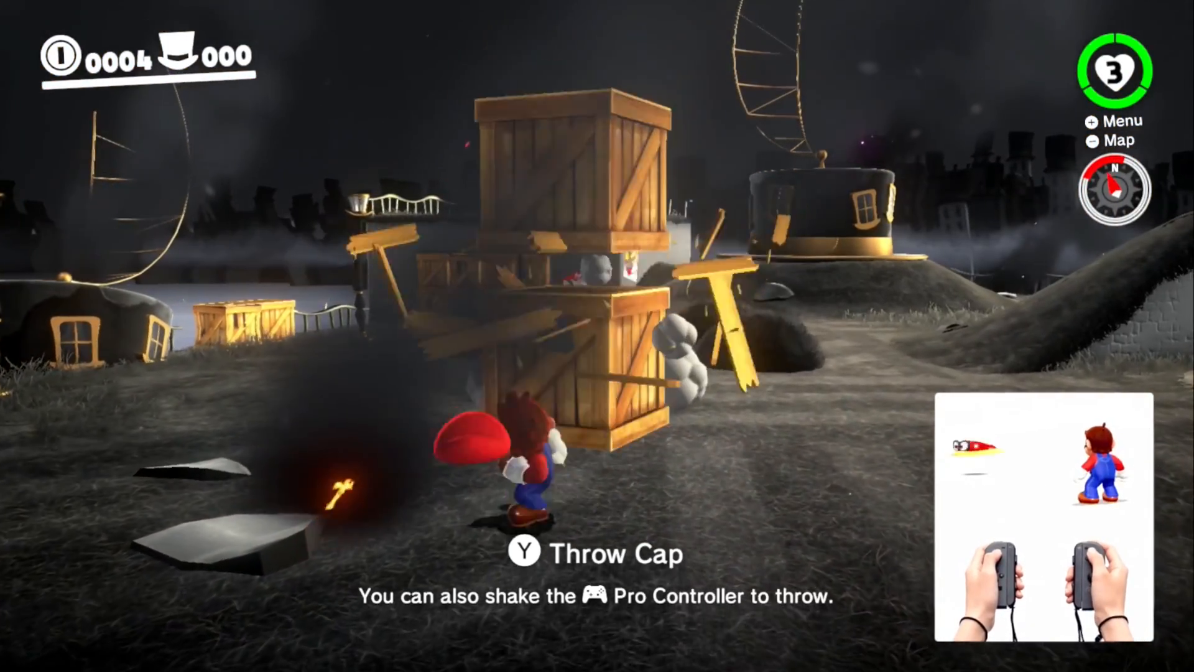
key(Y)
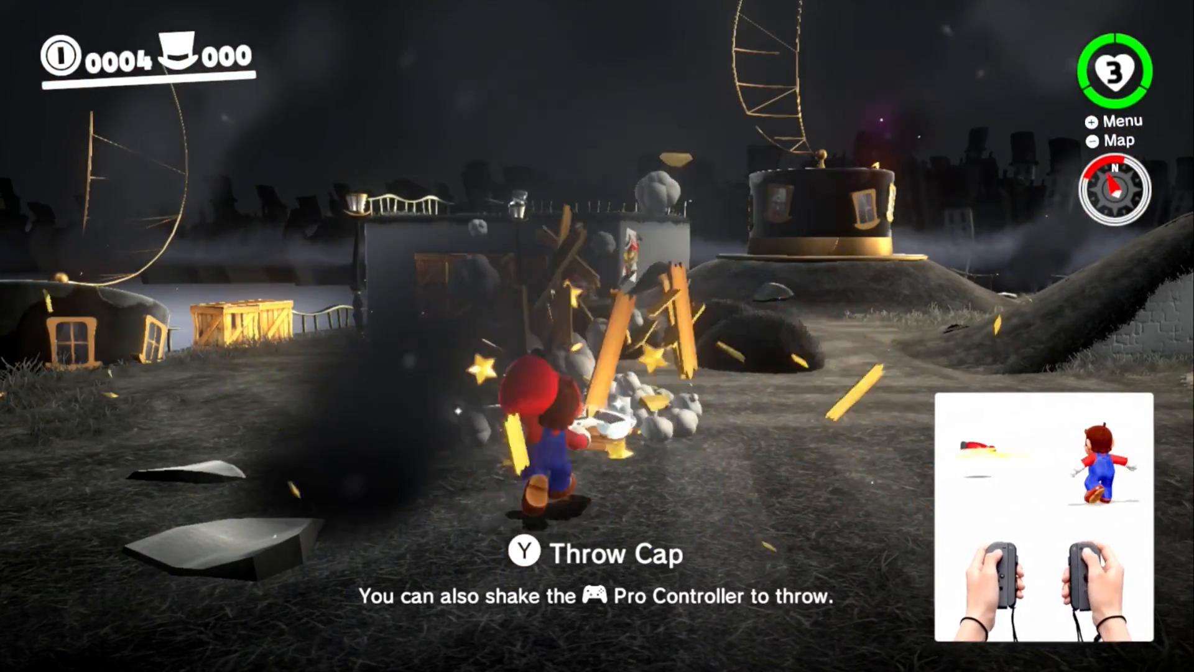